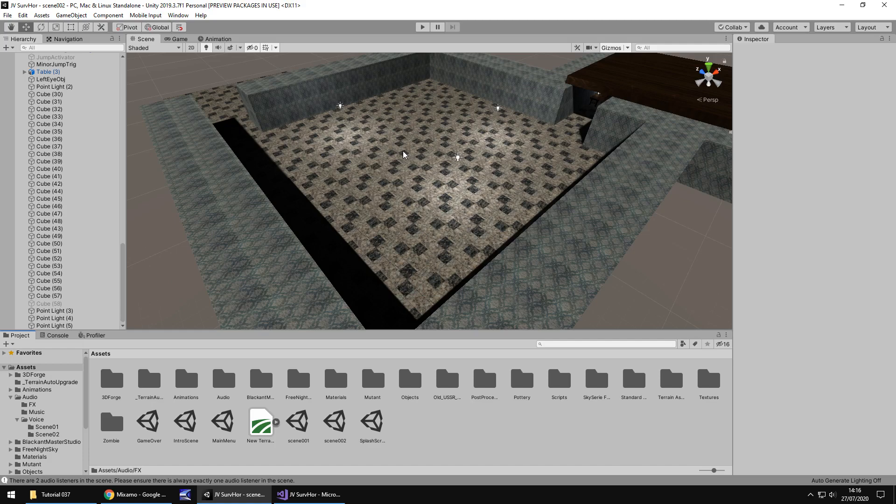
pyautogui.moveTo(384, 226)
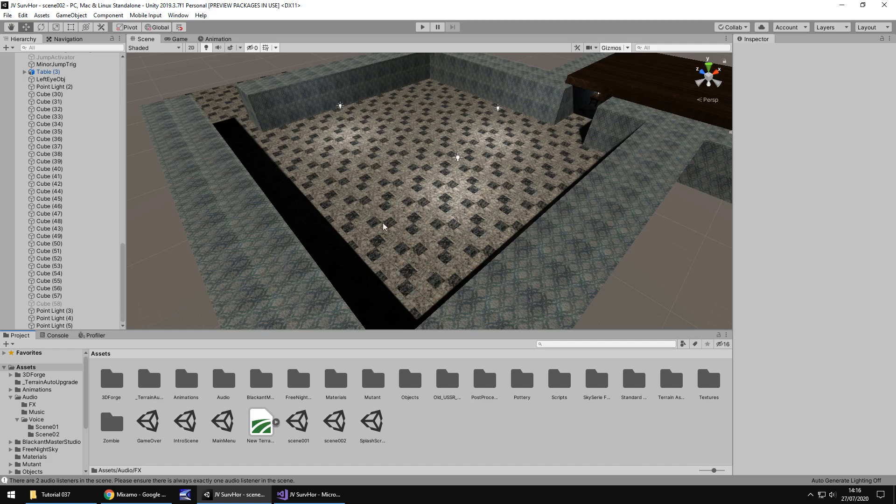
pyautogui.moveTo(433, 210)
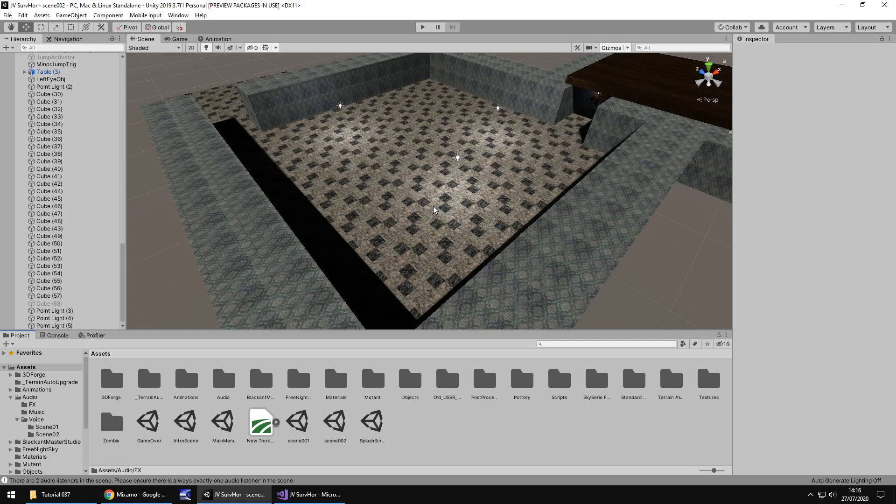
pyautogui.moveTo(436, 196)
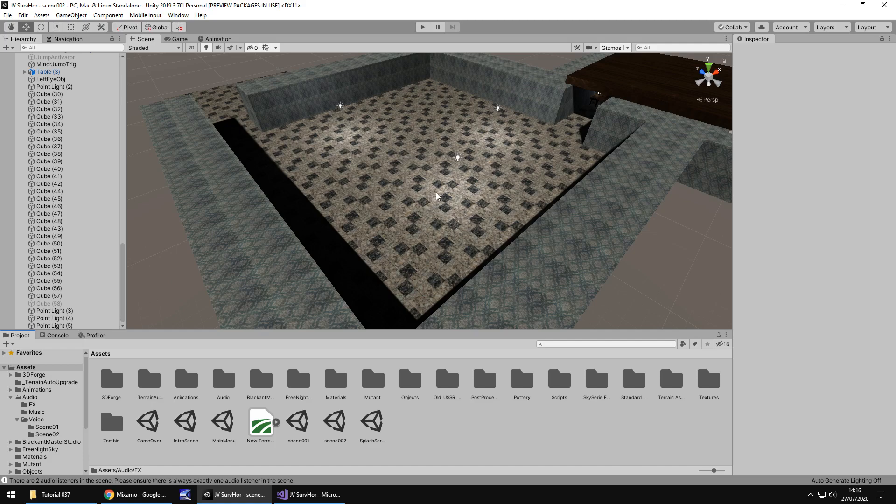
pyautogui.moveTo(433, 203)
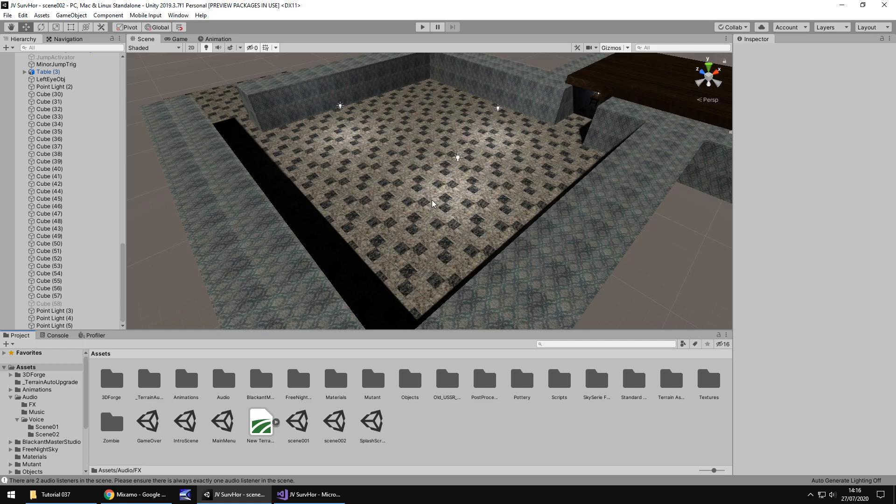
pyautogui.moveTo(403, 200)
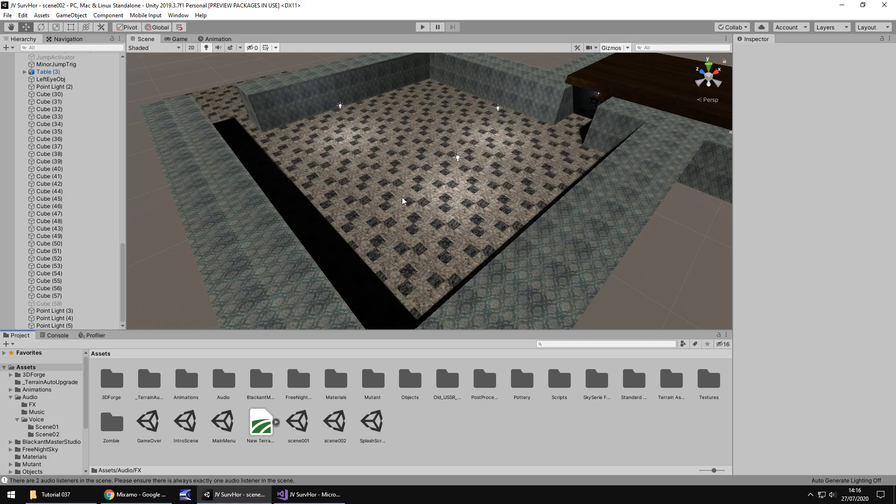
pyautogui.moveTo(402, 198)
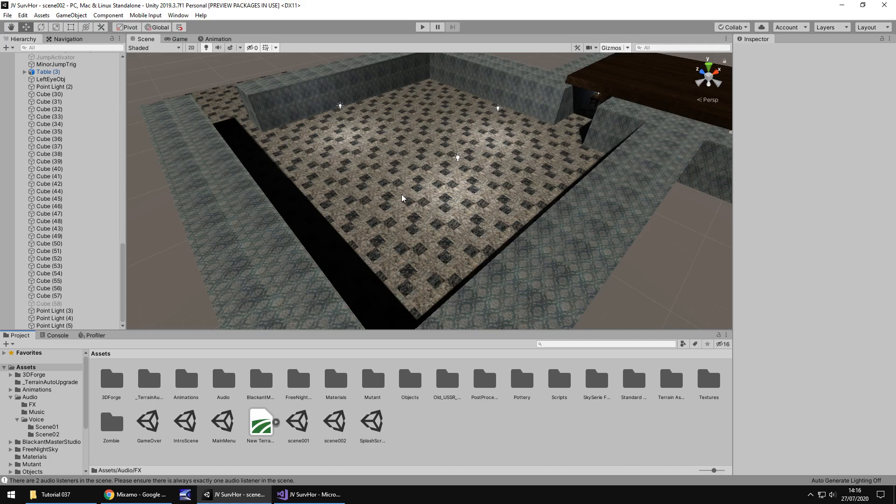
pyautogui.moveTo(417, 179)
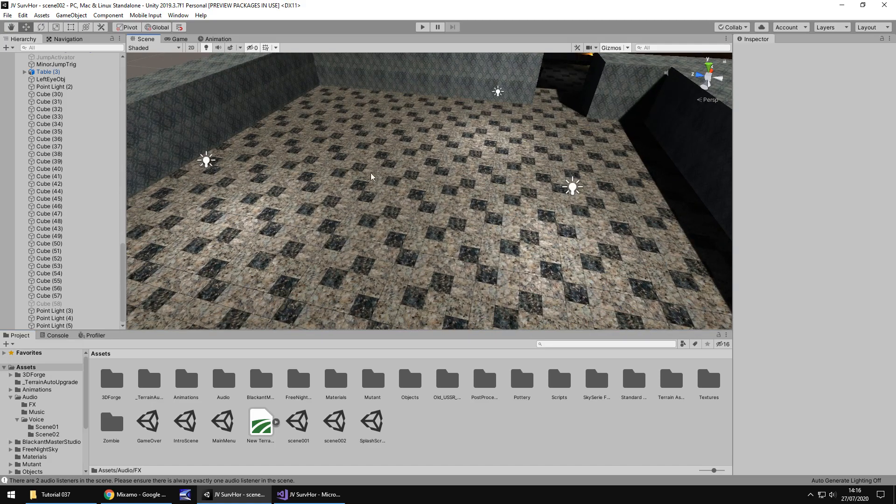
pyautogui.moveTo(424, 192)
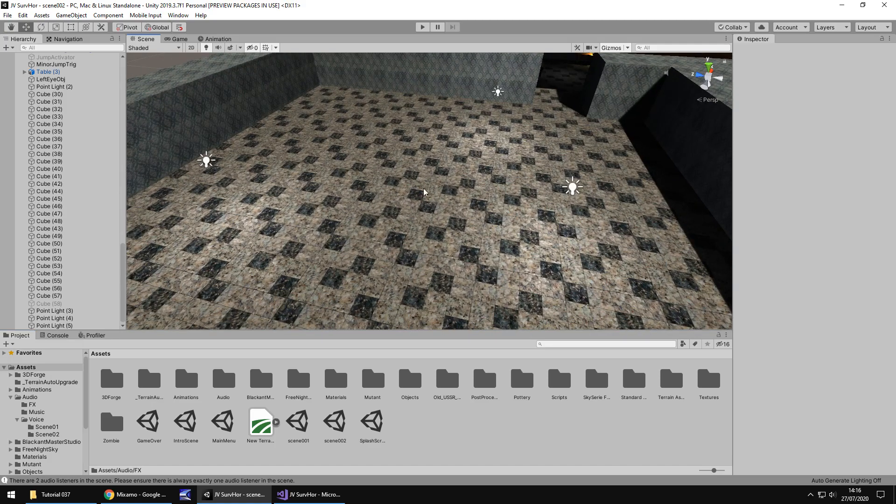
# Switch to Mixamo, replace the current character with the Mutant and go to the Animations library.
pyautogui.moveTo(422, 192); pyautogui.dragTo(382, 186)
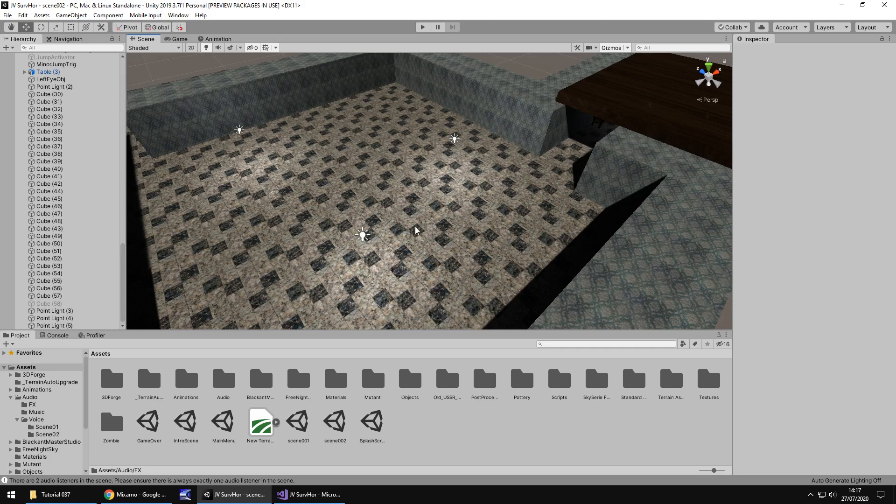
pyautogui.moveTo(416, 208)
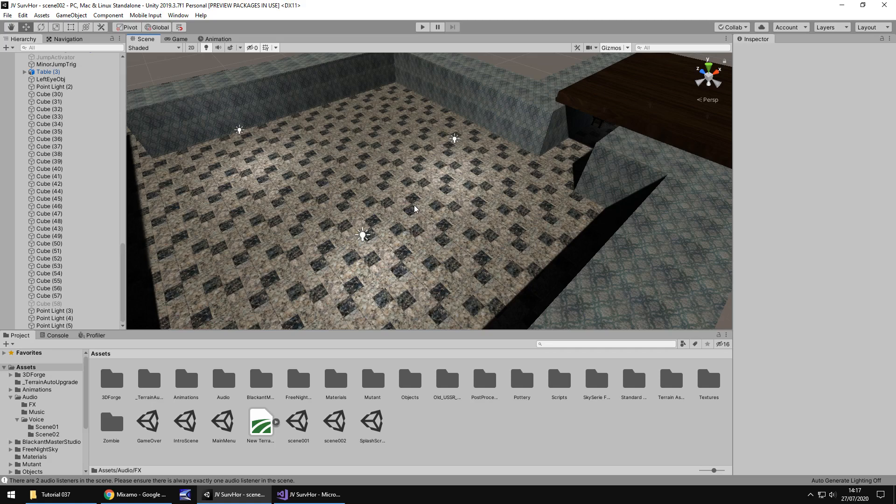
pyautogui.moveTo(456, 195)
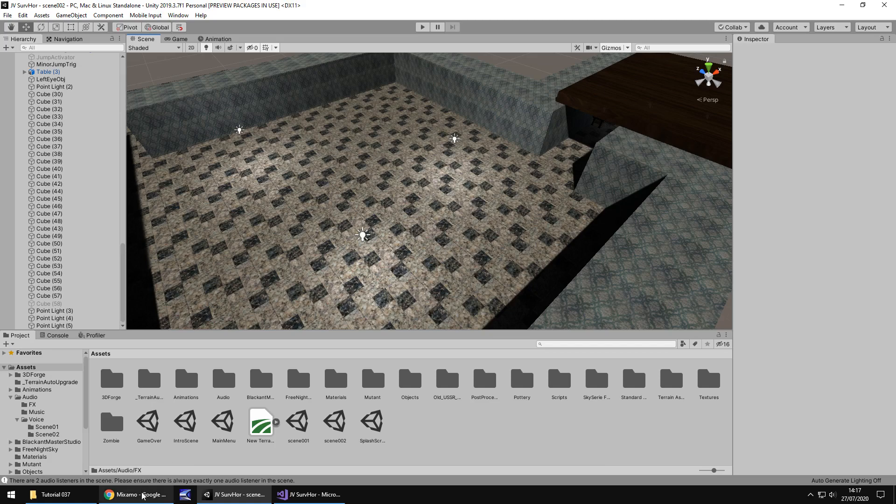
pyautogui.click(135, 495)
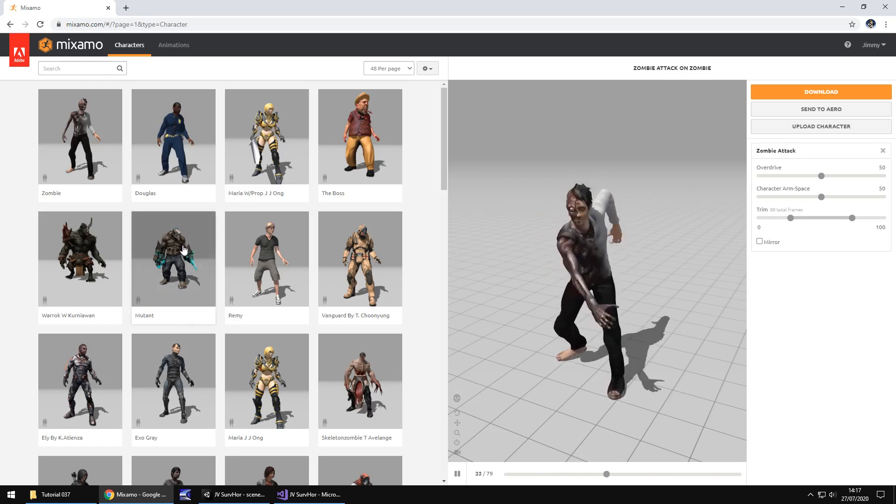
pyautogui.click(173, 258)
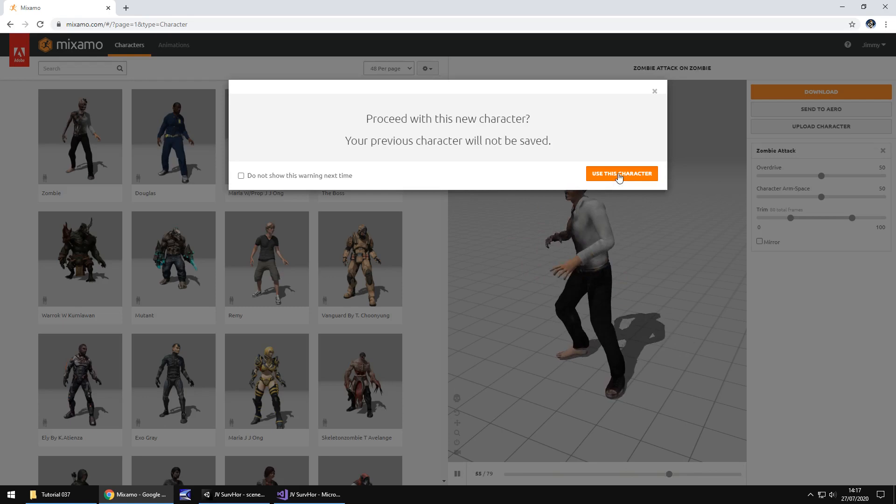
pyautogui.click(622, 173)
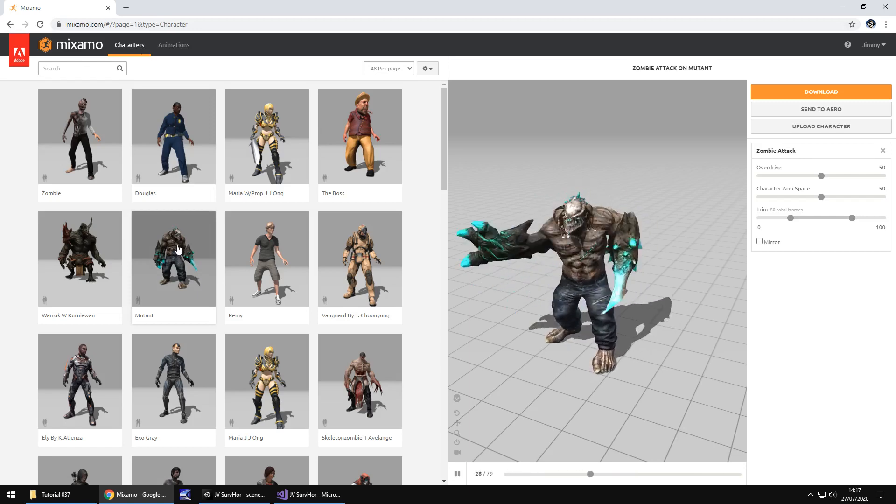
pyautogui.click(173, 45)
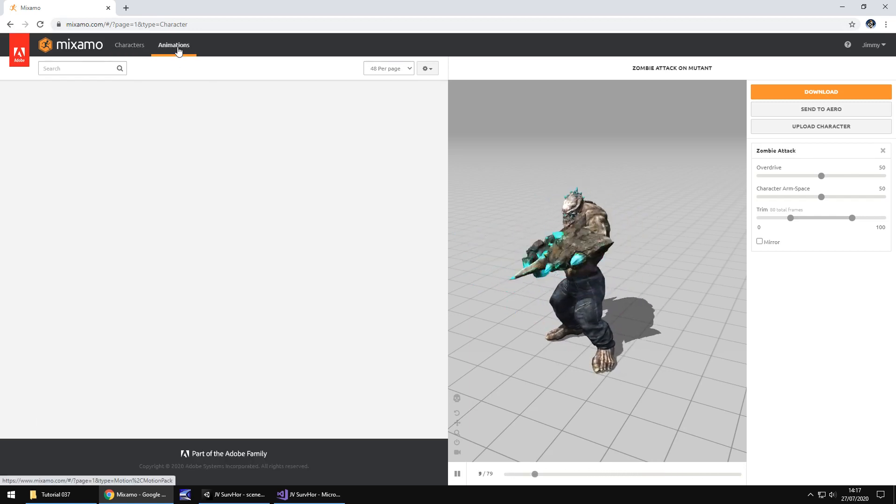
# Search the animations for 'Idle' and preview the Idle result playing on the Mutant.
pyautogui.click(173, 45)
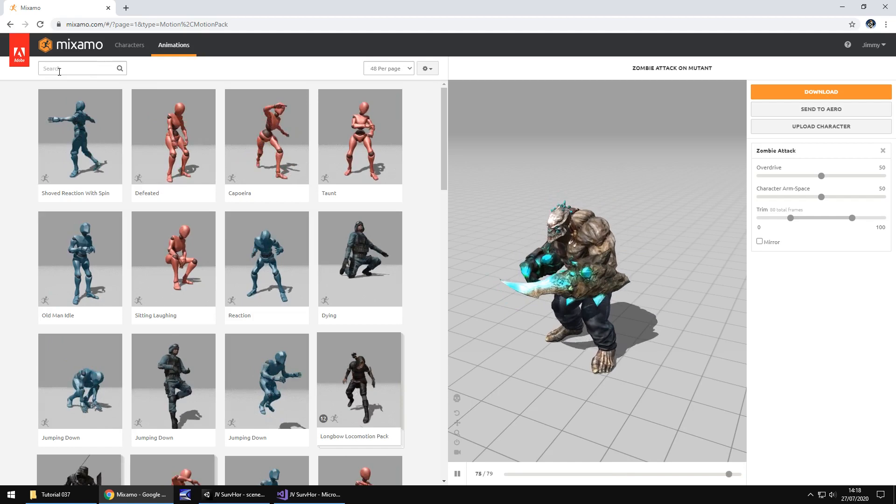
pyautogui.click(78, 68)
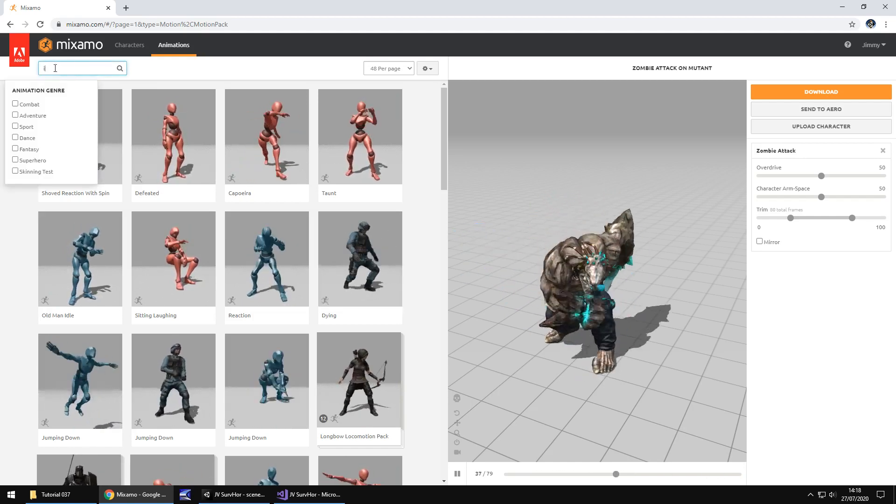
pyautogui.write('dle')
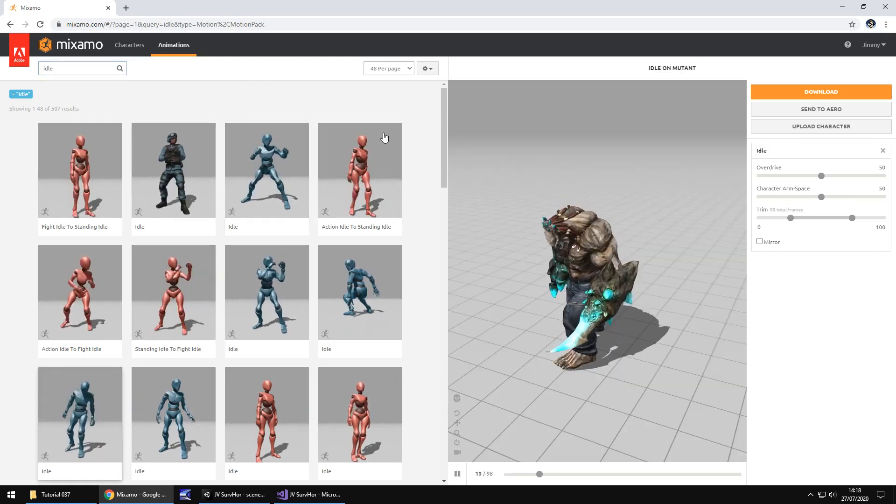
pyautogui.scroll(-3)
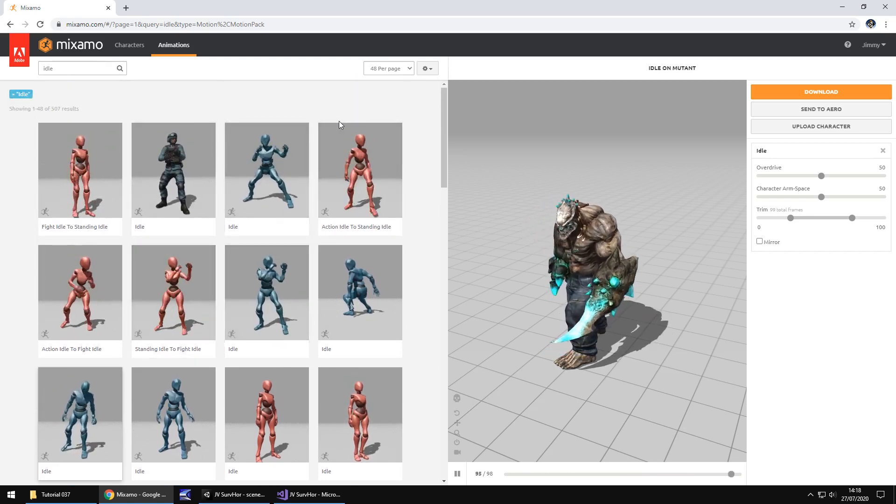
pyautogui.scroll(-3)
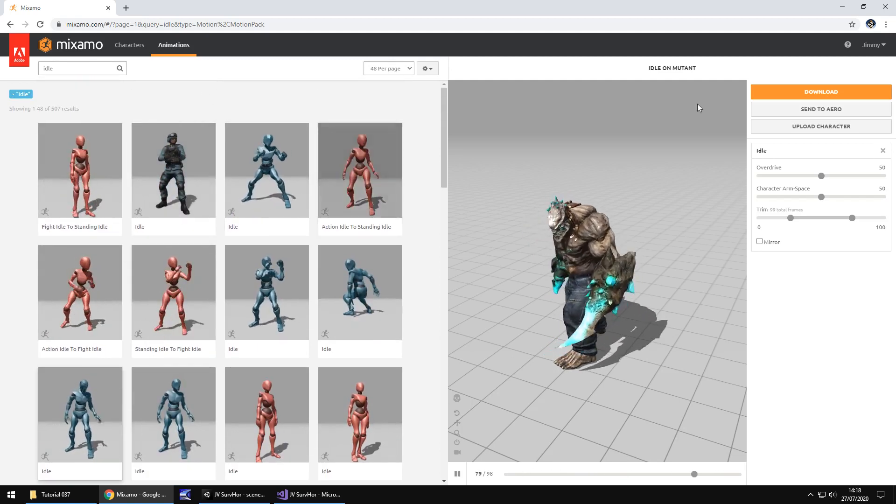
# Download the Idle animation as Collada (.dae) without skin.
pyautogui.click(820, 91)
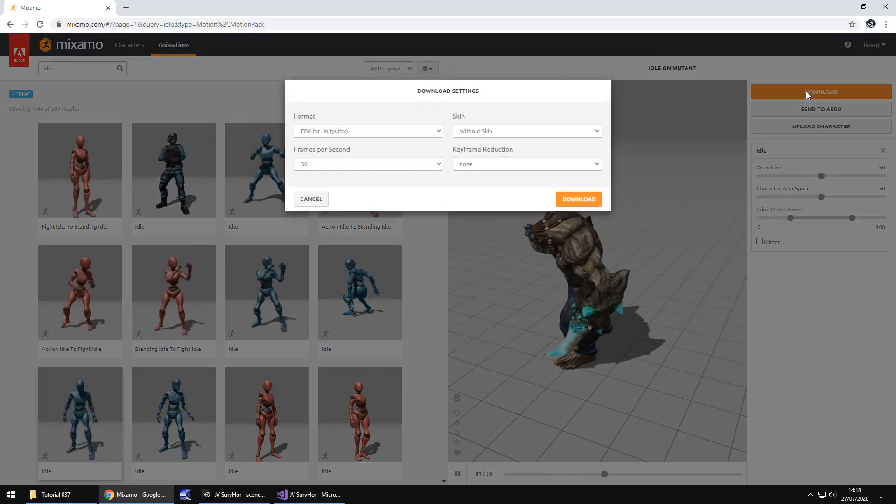
pyautogui.click(367, 130)
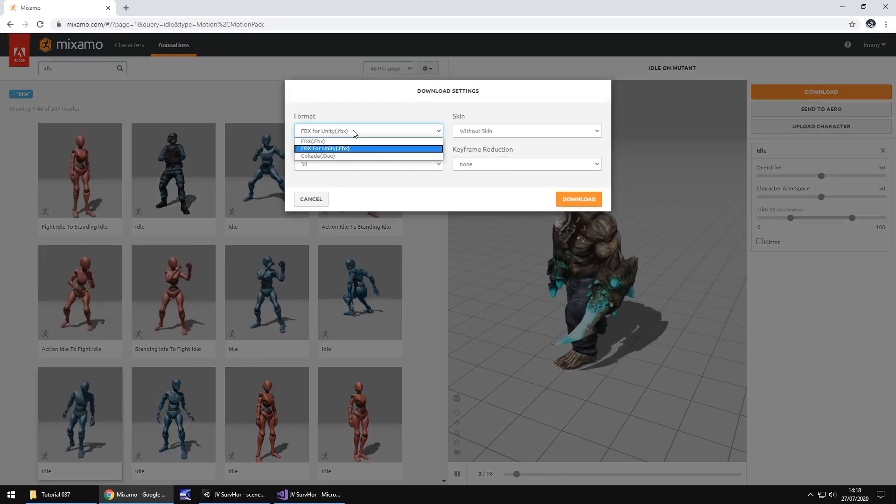
pyautogui.moveTo(334, 157)
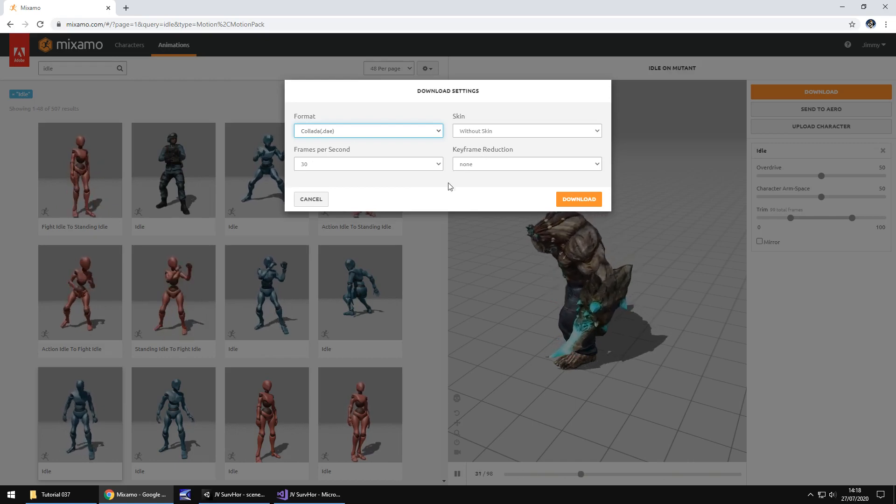
pyautogui.click(368, 130)
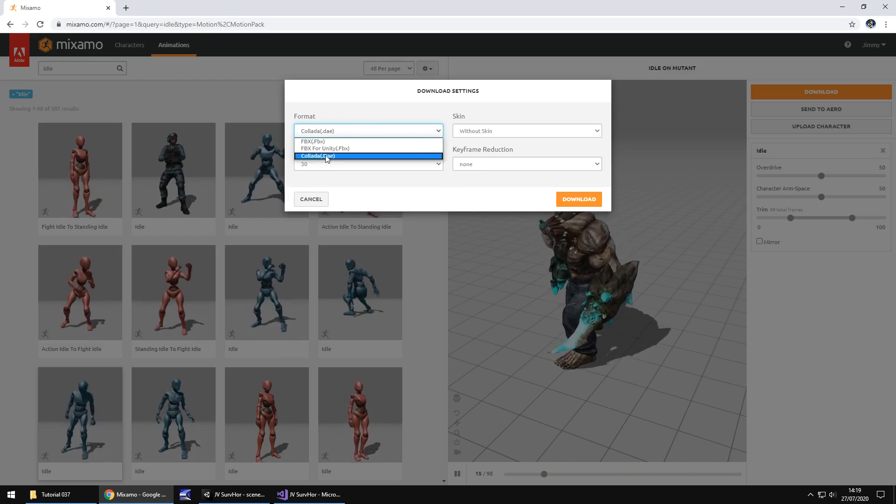
pyautogui.click(577, 199)
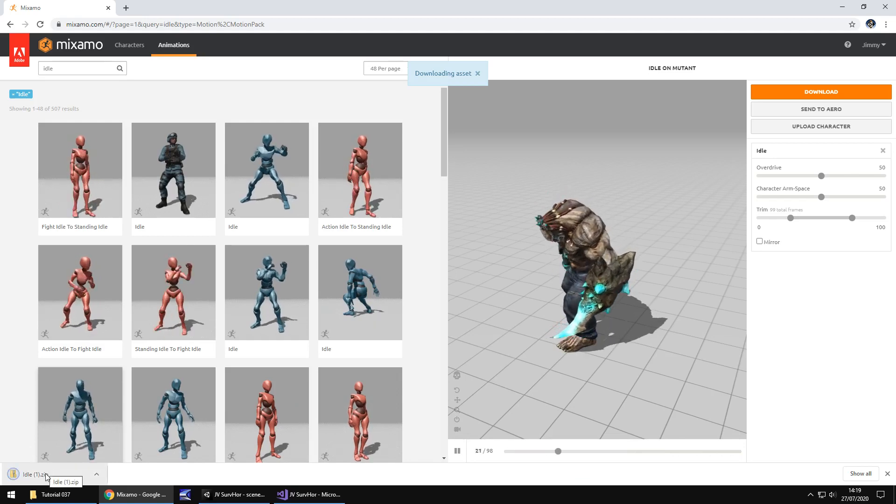
# Check the downloaded Idle archive, then download Idle again with skin included.
pyautogui.click(44, 474)
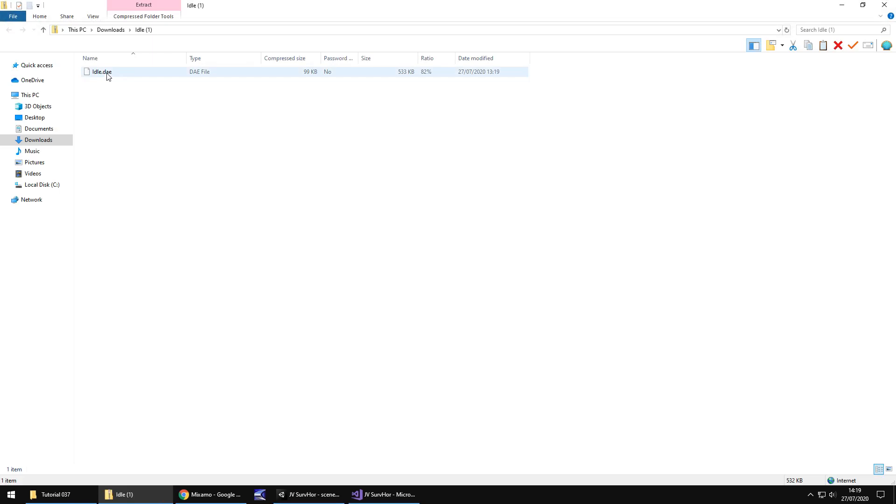
pyautogui.click(137, 494)
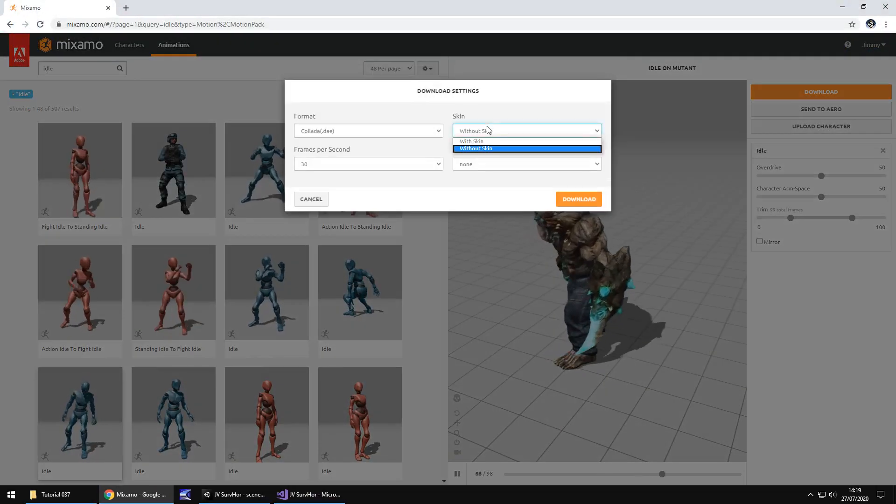
pyautogui.click(469, 141)
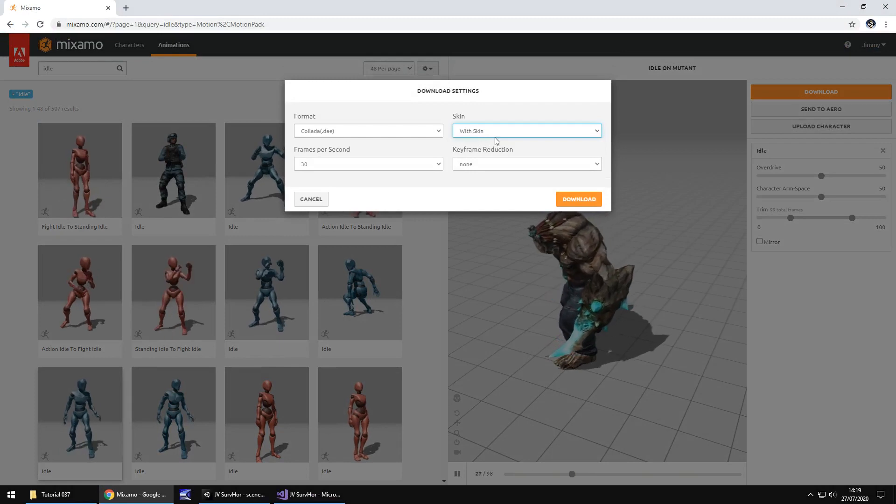
pyautogui.click(577, 198)
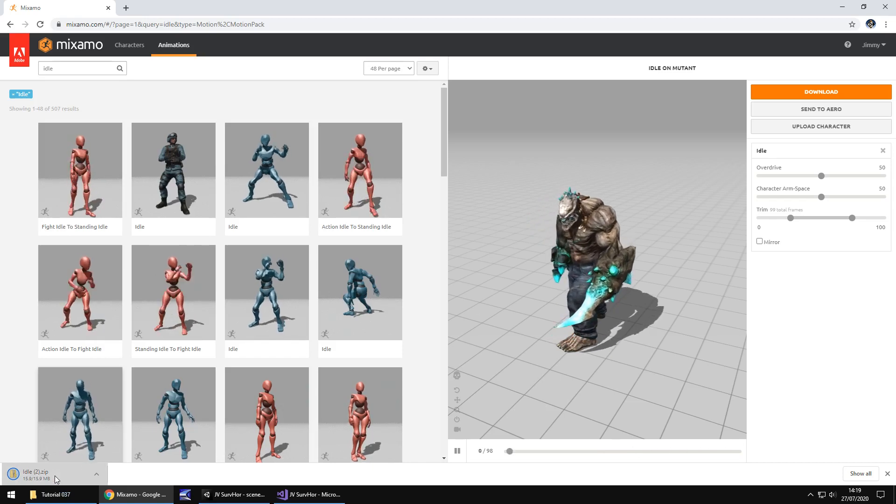
# Inspect the Collada zip's textures and Idle.dae, then set the download format to FBX for Unity.
pyautogui.click(34, 474)
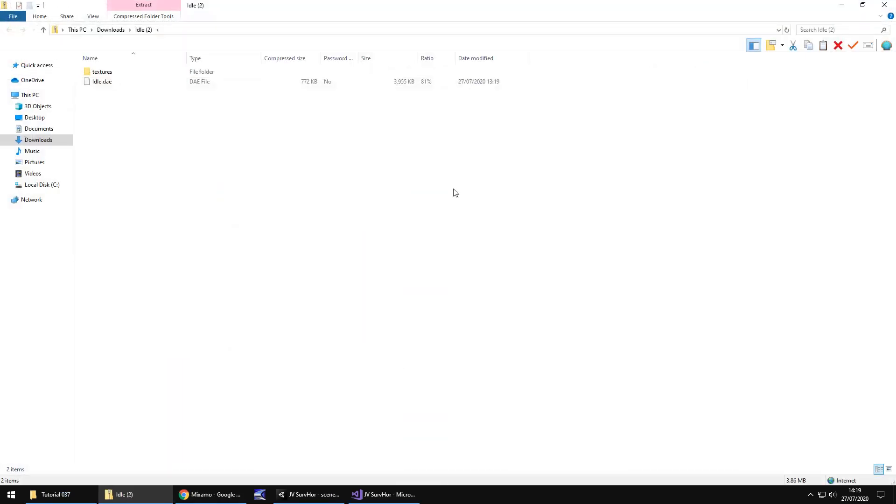
pyautogui.click(102, 72)
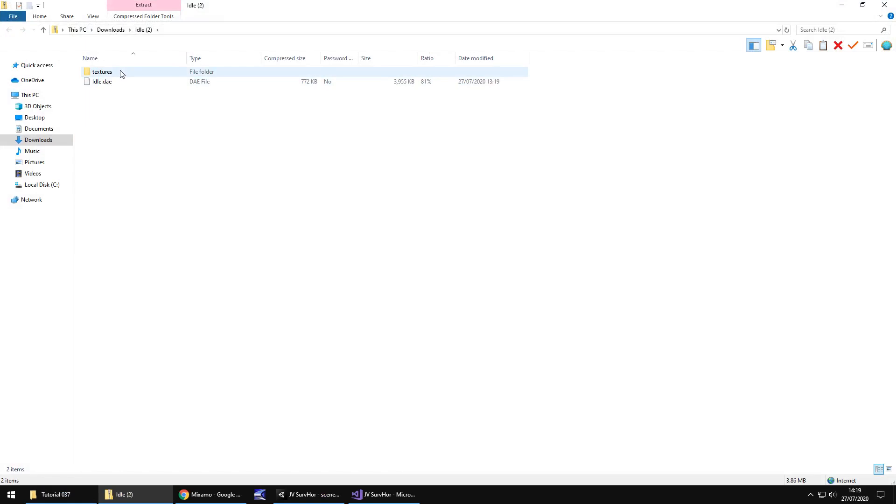
pyautogui.click(210, 494)
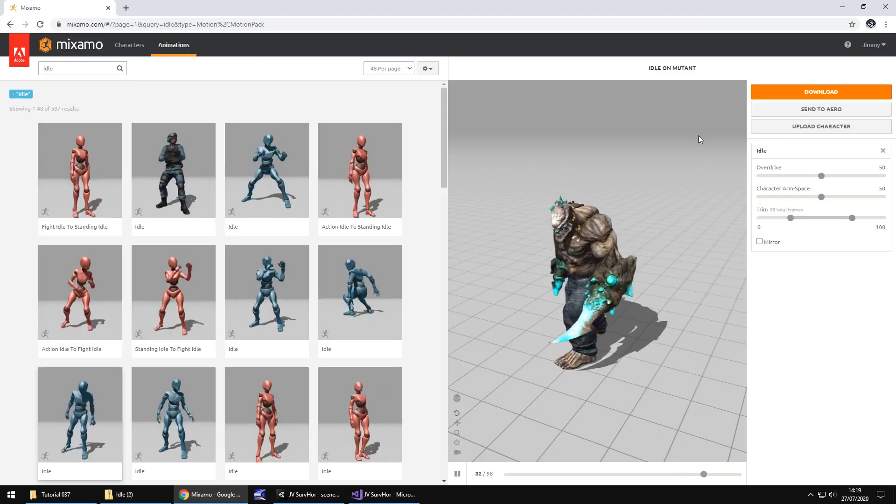
pyautogui.click(820, 91)
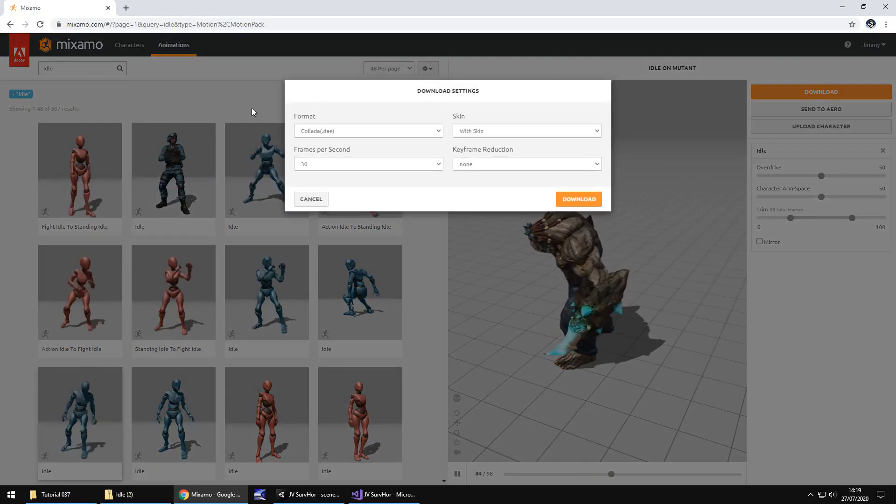
pyautogui.click(368, 130)
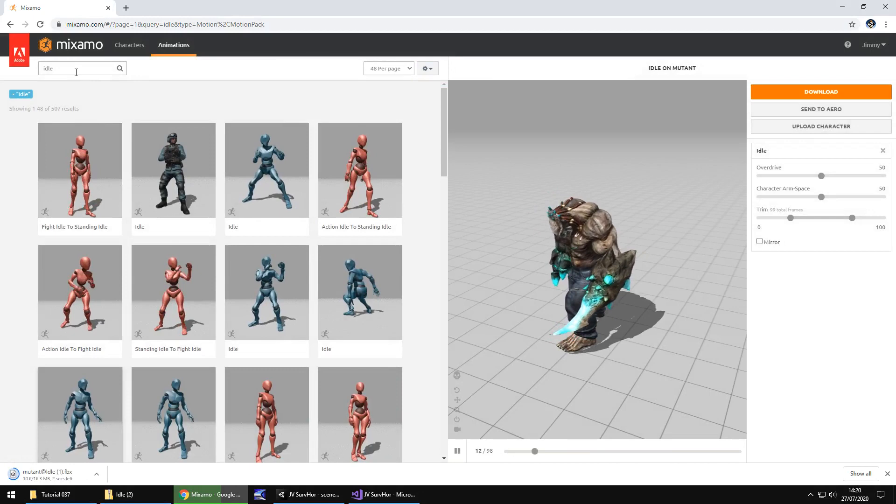
pyautogui.click(77, 69)
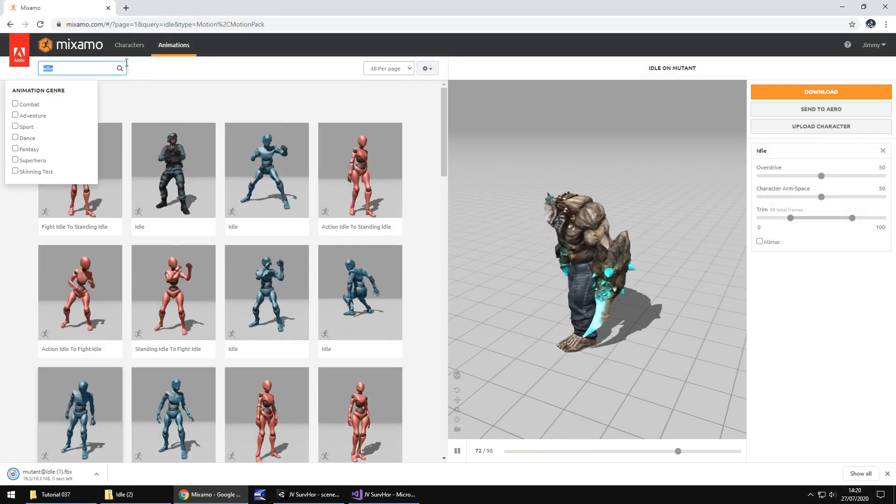
# Search 'walking', set Crouched Walking to In Place and download it as FBX without skin.
pyautogui.write('walking')
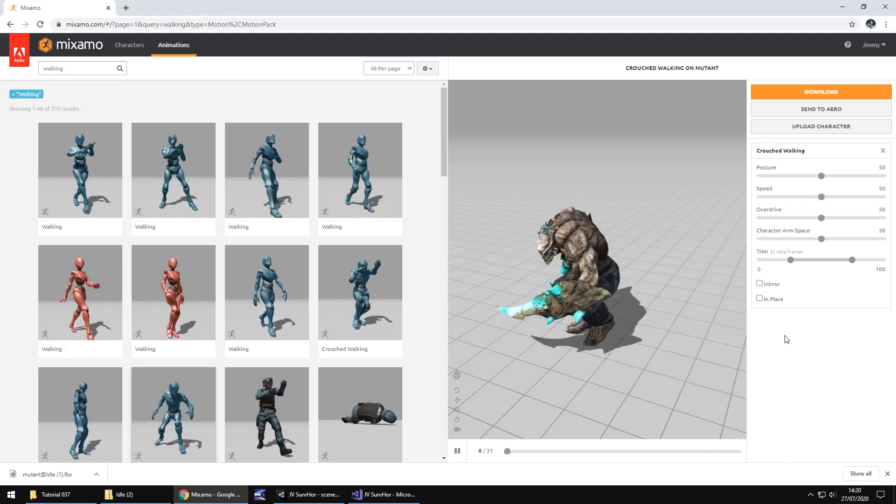
pyautogui.click(760, 299)
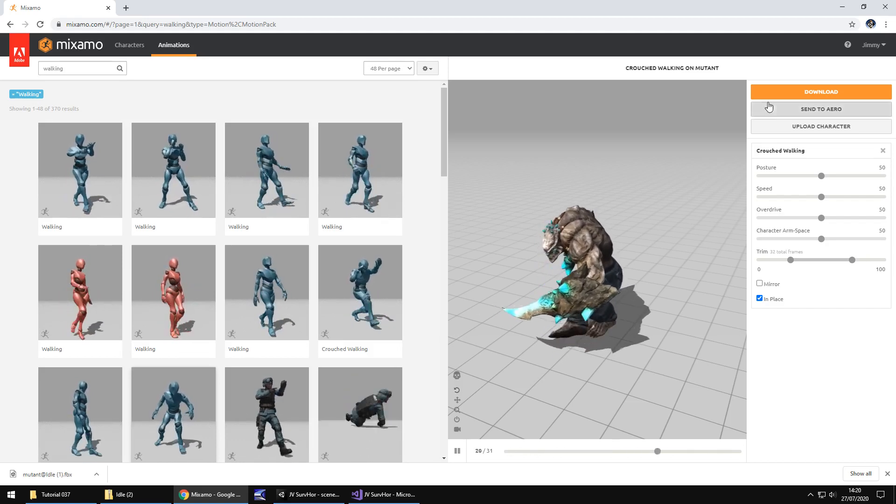
pyautogui.click(820, 92)
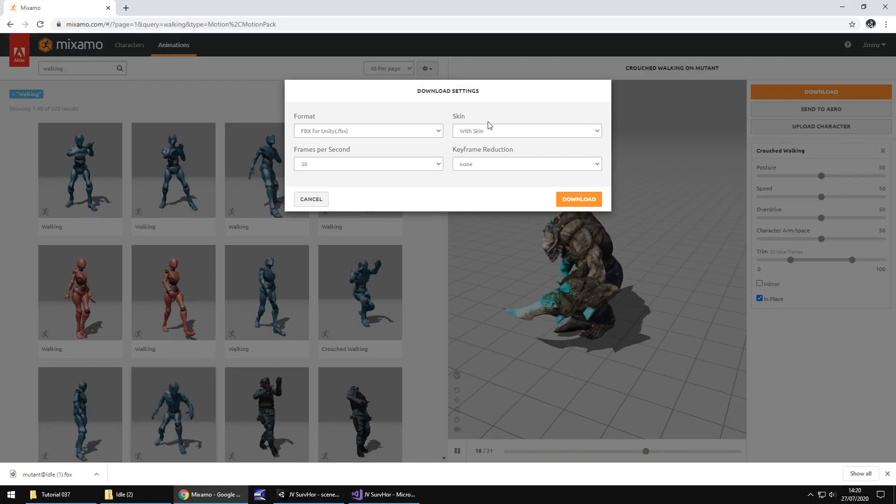
pyautogui.click(526, 130)
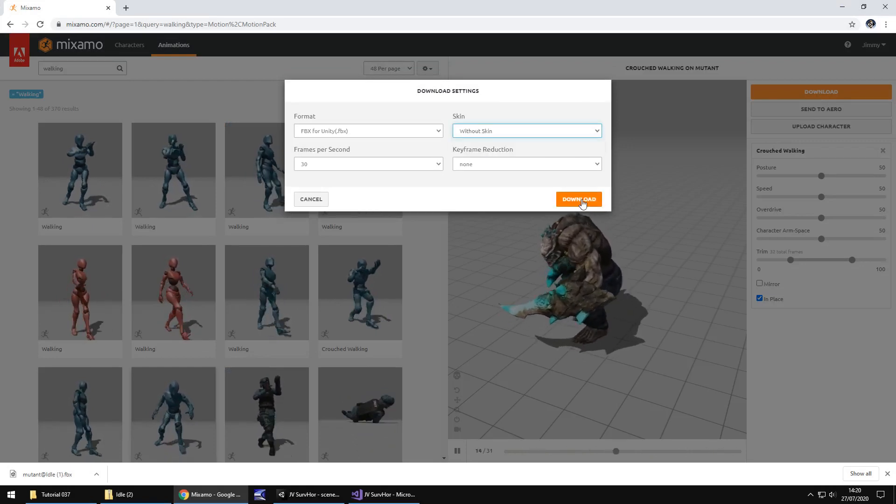
pyautogui.click(578, 199)
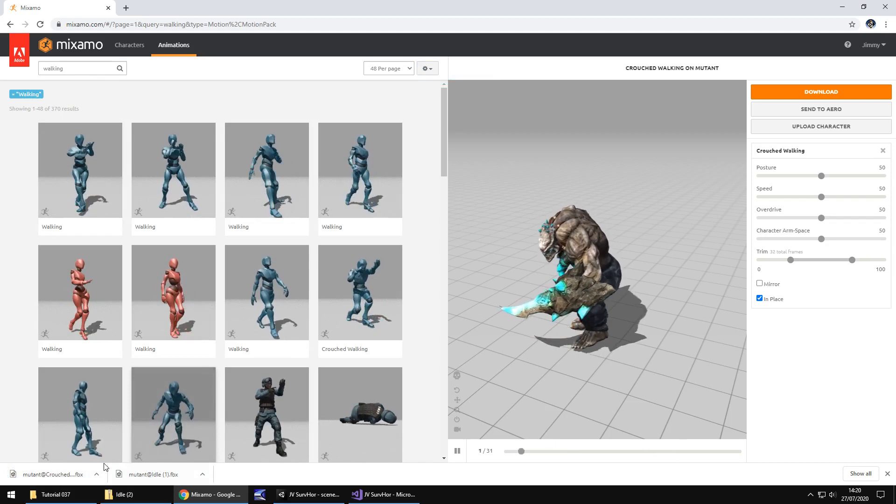
# Review the Mutant folder's Crouched Walking, Idle and Zombie Attack files, then return to Unity.
pyautogui.click(56, 495)
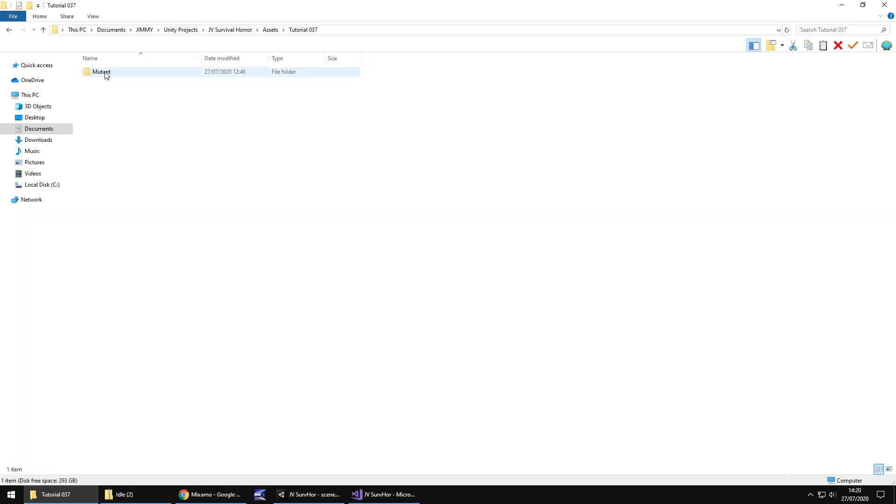
pyautogui.doubleClick(101, 72)
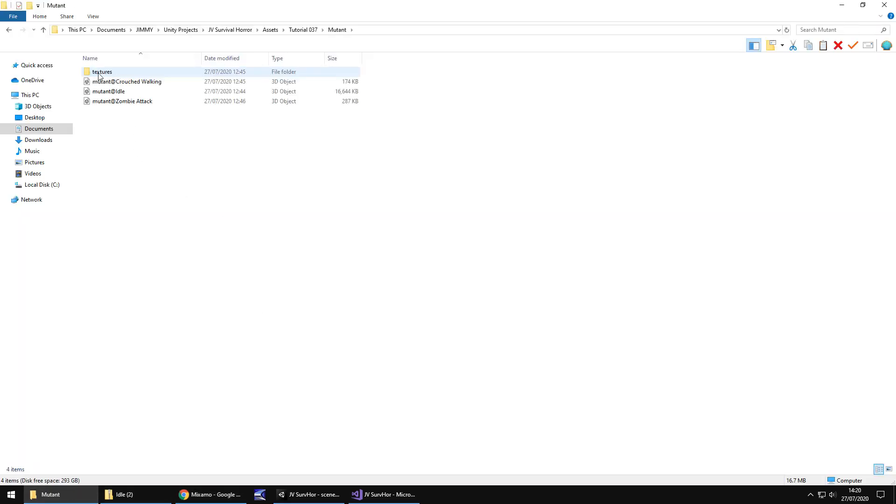
pyautogui.click(109, 91)
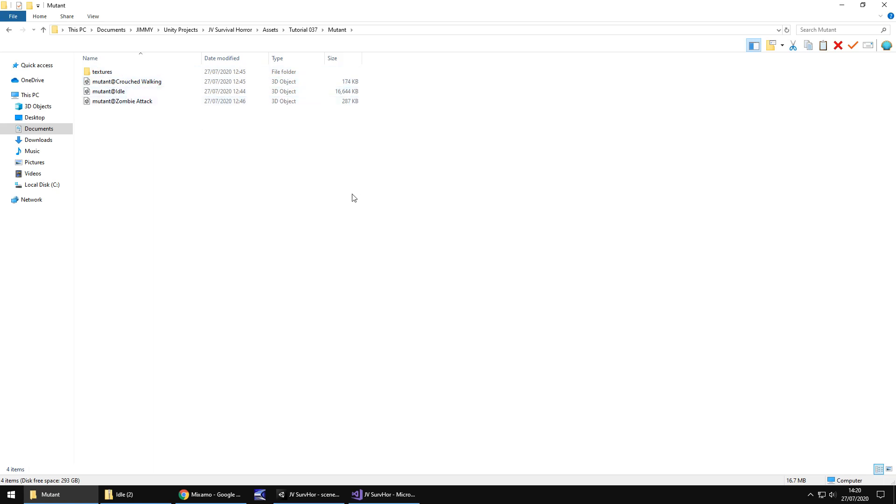
pyautogui.moveTo(117, 108)
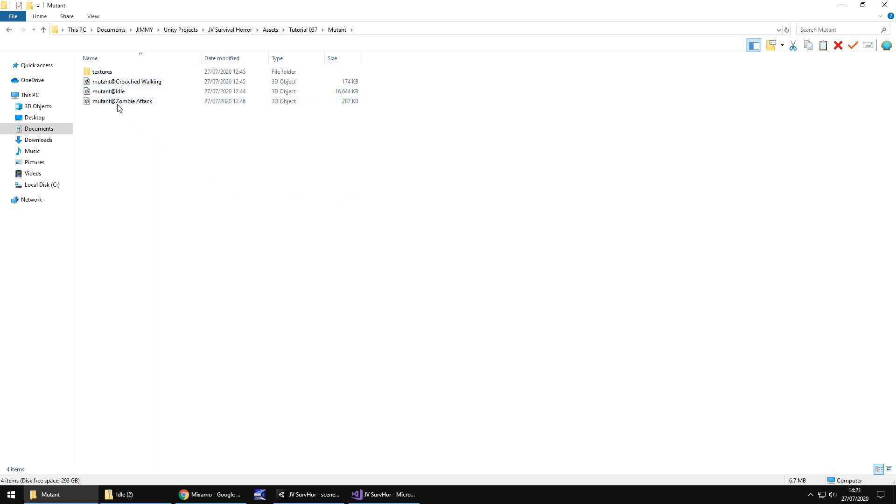
pyautogui.click(109, 91)
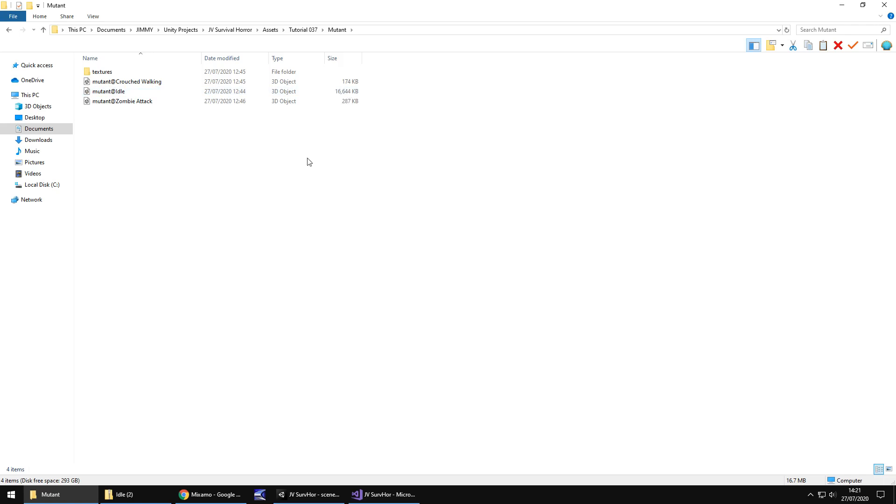
pyautogui.click(121, 100)
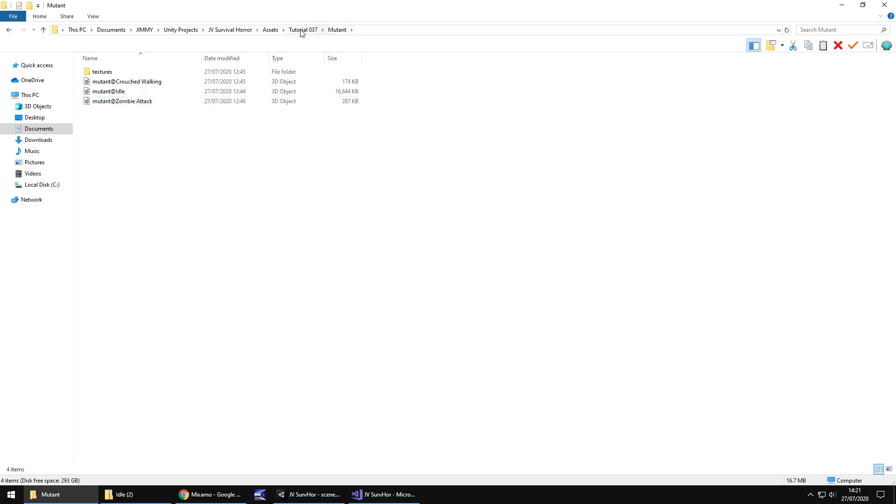
pyautogui.click(303, 30)
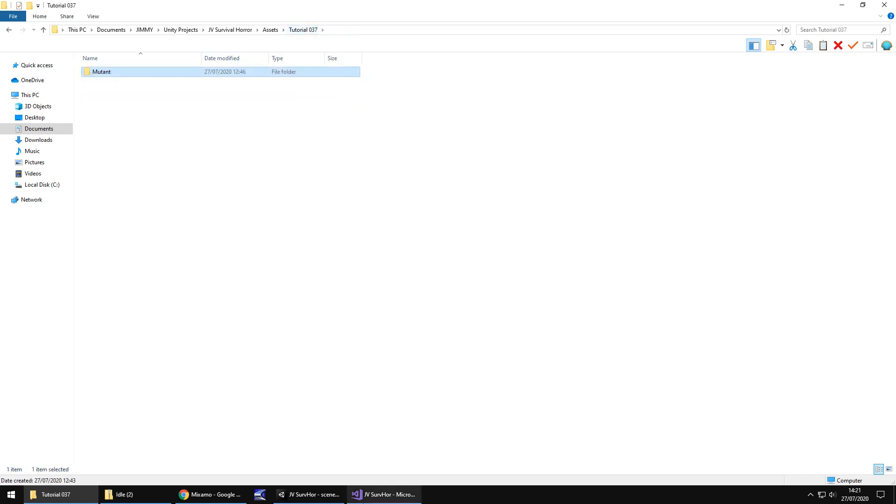
pyautogui.click(310, 494)
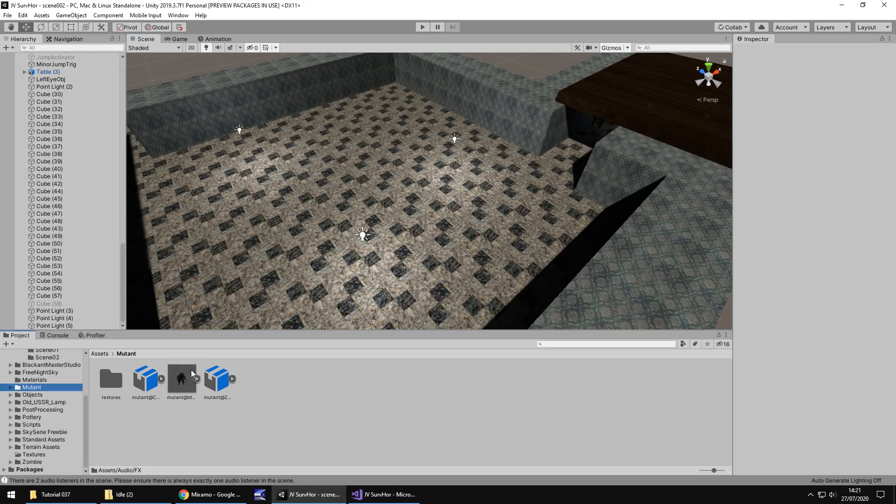
pyautogui.moveTo(350, 415)
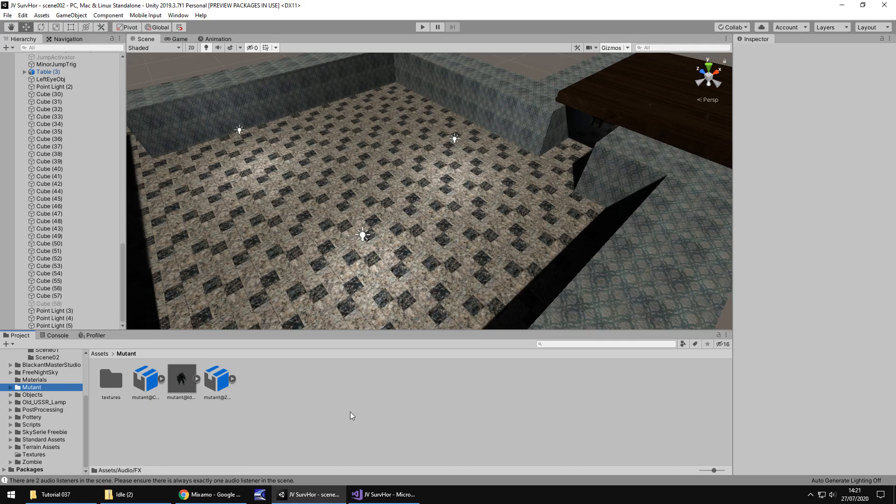
pyautogui.moveTo(359, 188)
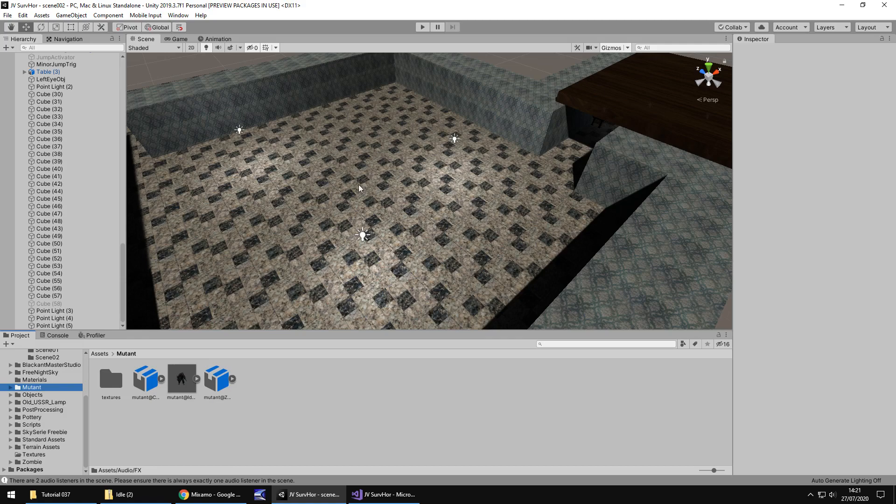
pyautogui.moveTo(420, 215)
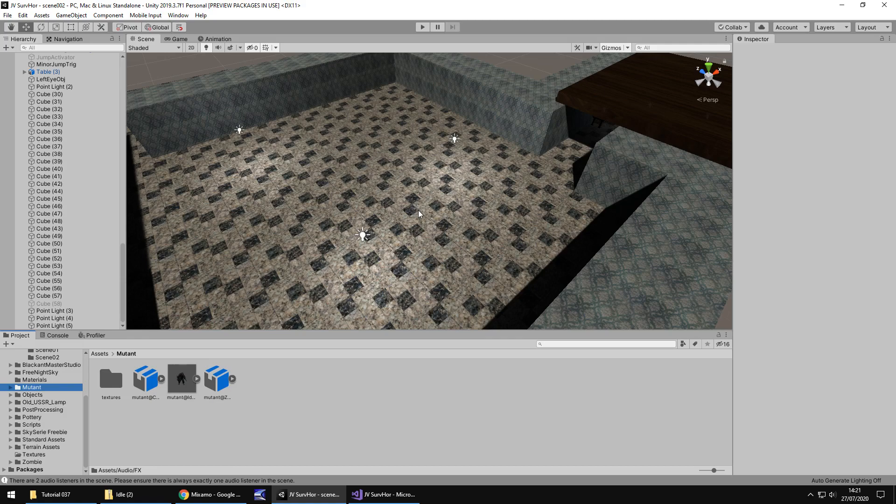
pyautogui.moveTo(416, 213)
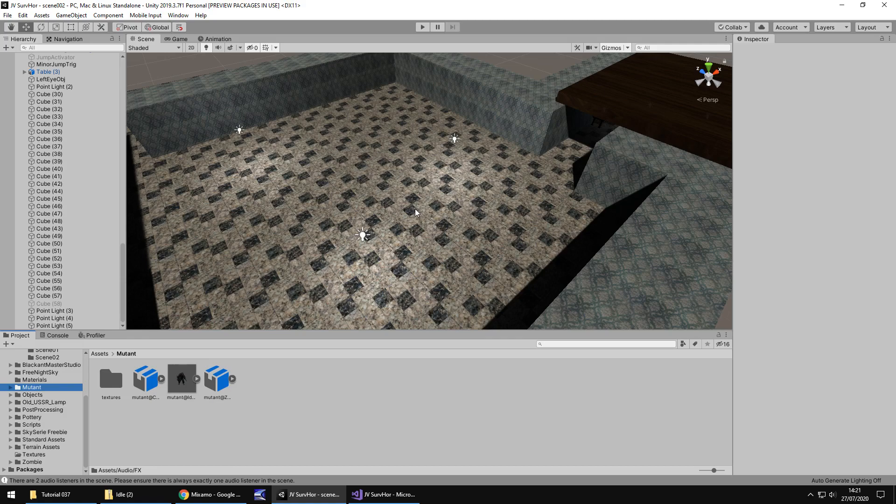
pyautogui.moveTo(413, 230)
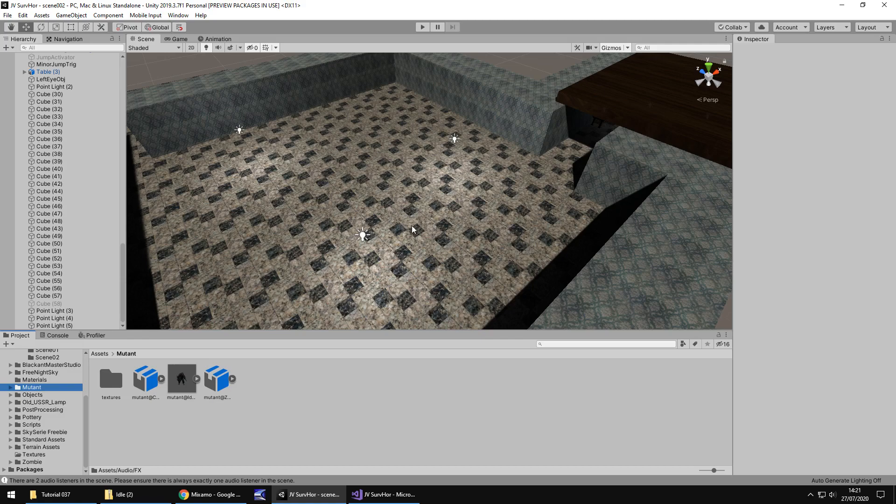
pyautogui.moveTo(413, 242)
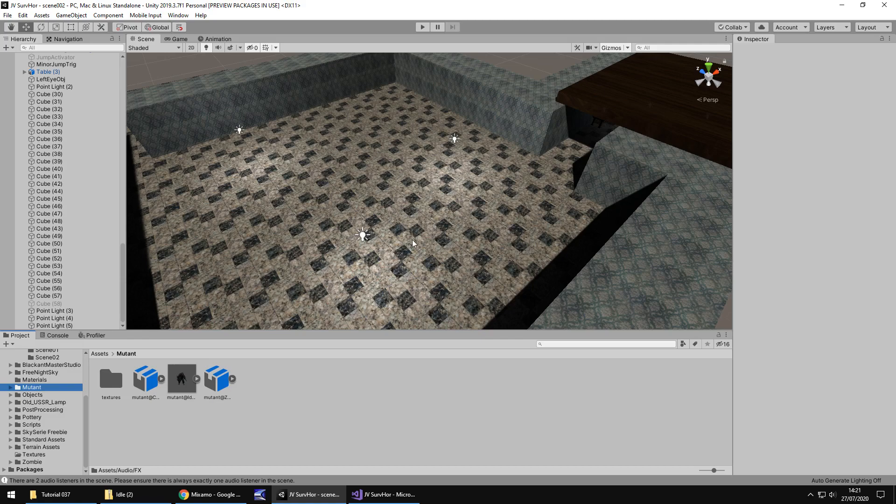
pyautogui.moveTo(92, 389)
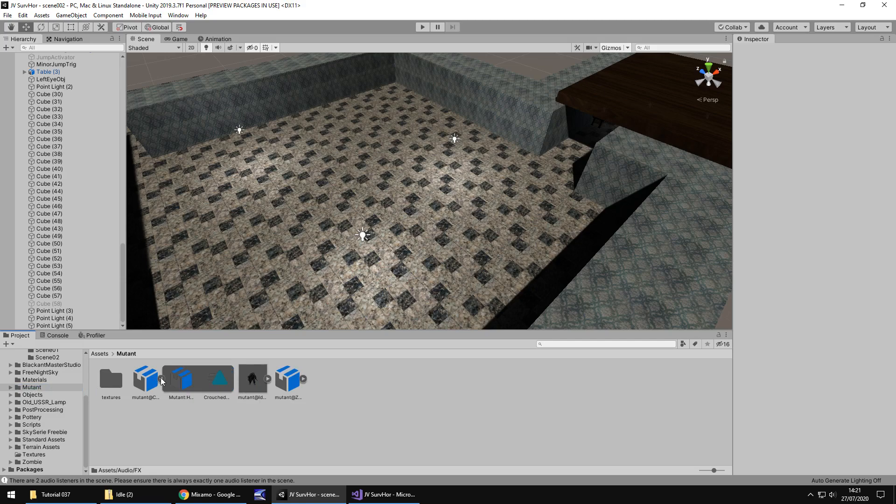
# Extract the Crouched Walking clip from its model and set it to Loop Time.
pyautogui.click(215, 377)
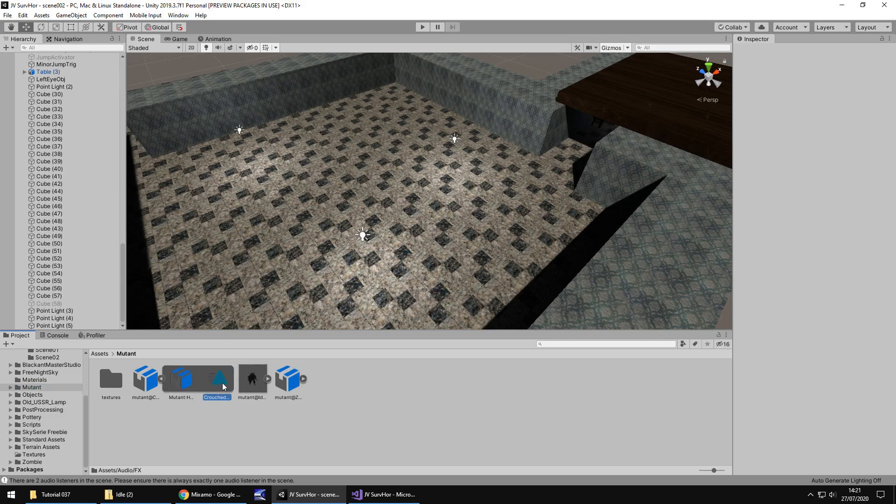
pyautogui.click(215, 378)
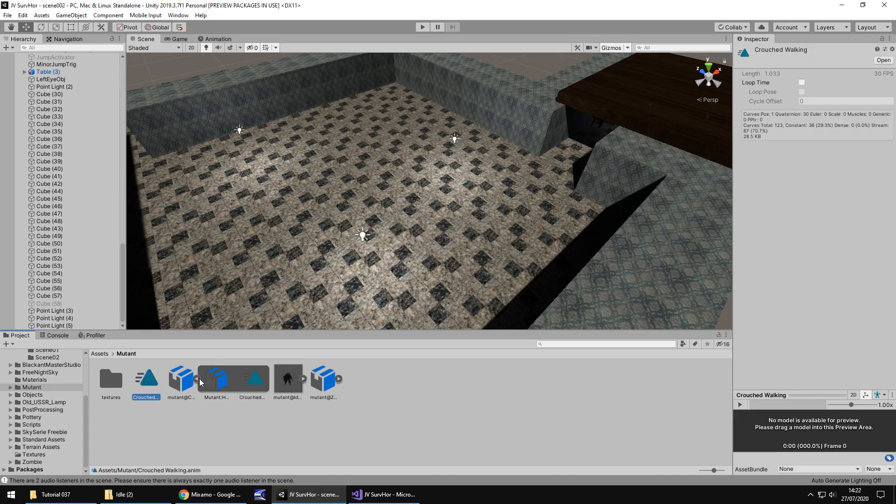
pyautogui.click(181, 377)
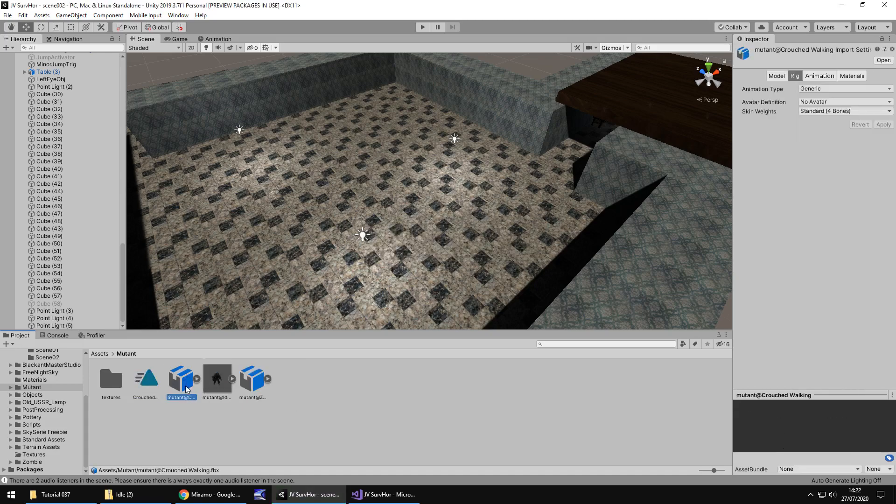
pyautogui.click(146, 378)
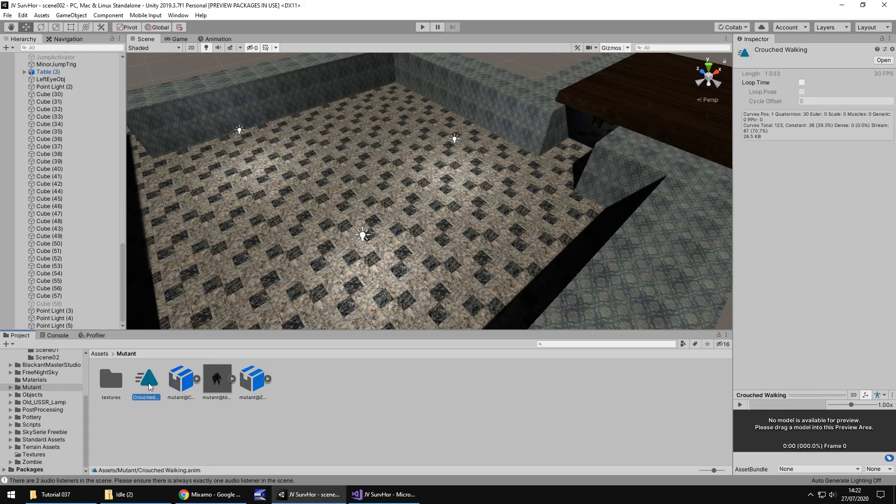
pyautogui.moveTo(170, 420)
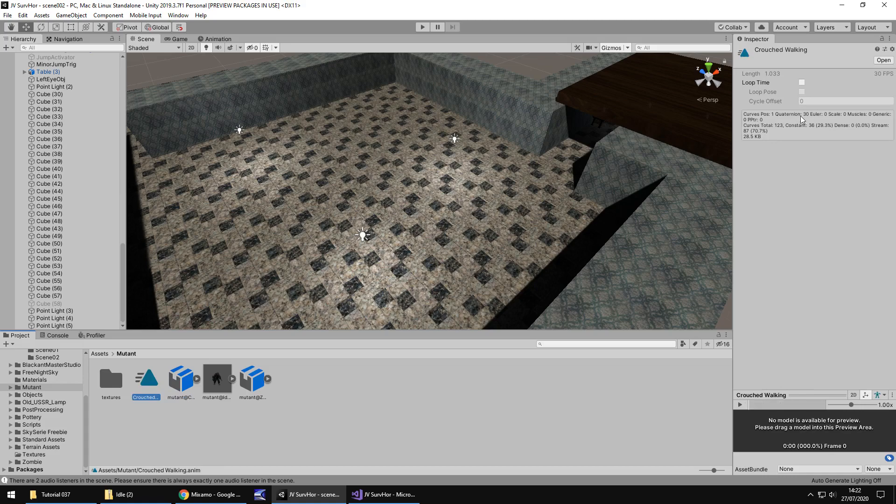
pyautogui.click(801, 82)
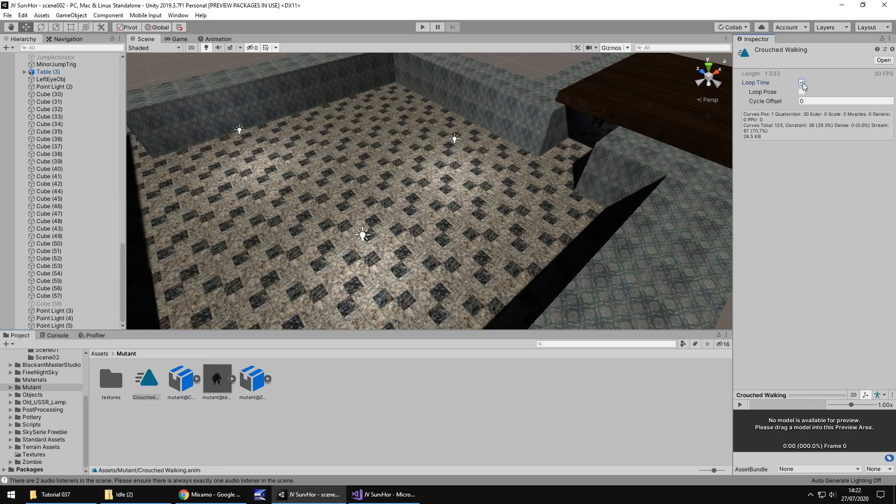
pyautogui.click(801, 82)
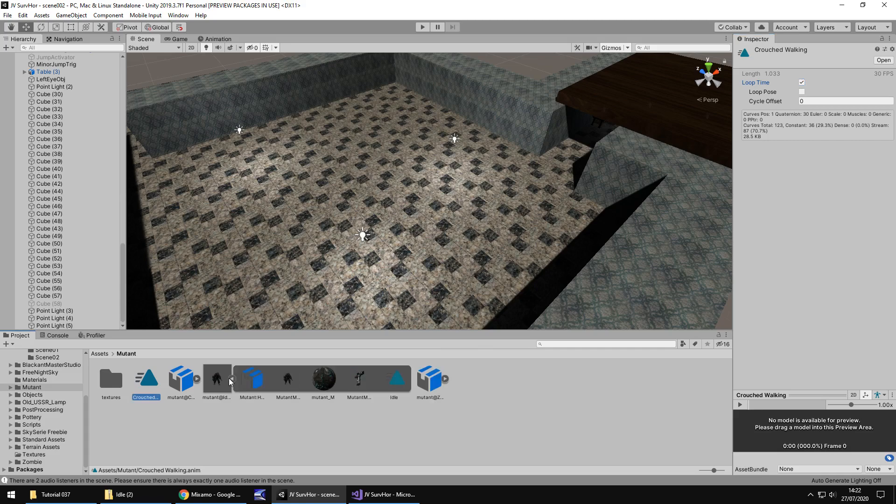
# Extract the Idle and Zombie Attack clips from their models as standalone assets.
pyautogui.click(394, 378)
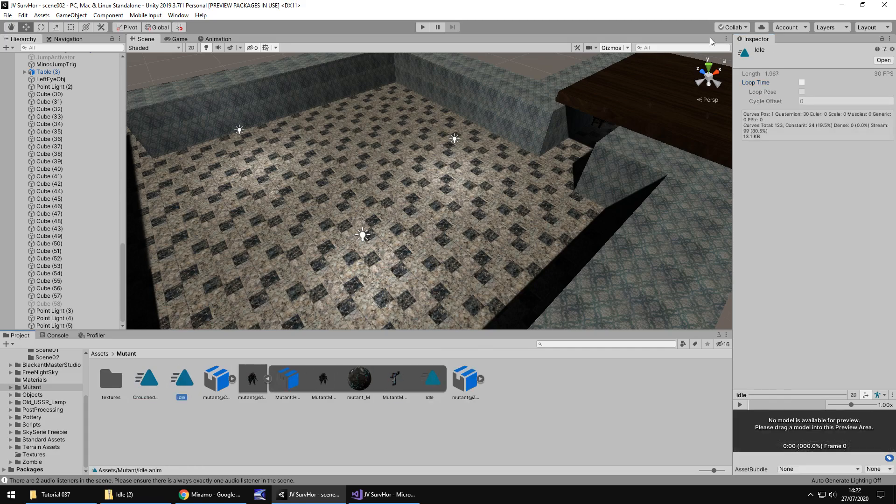
pyautogui.click(800, 82)
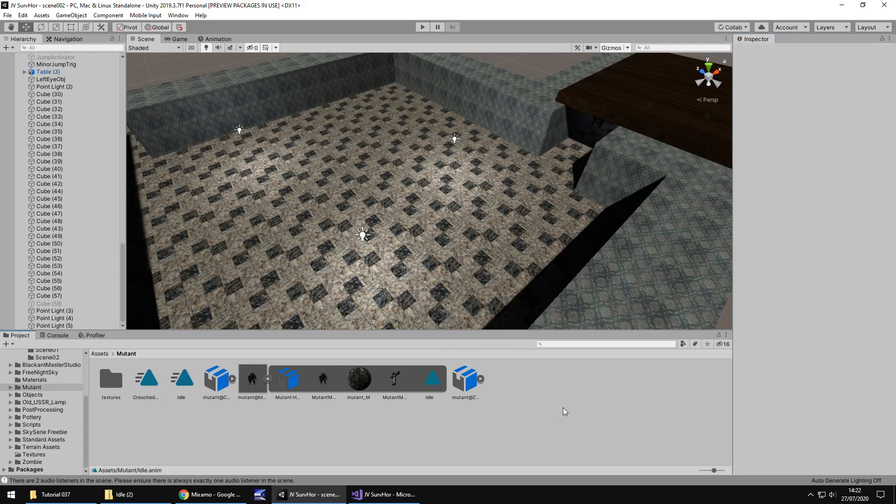
pyautogui.moveTo(572, 408)
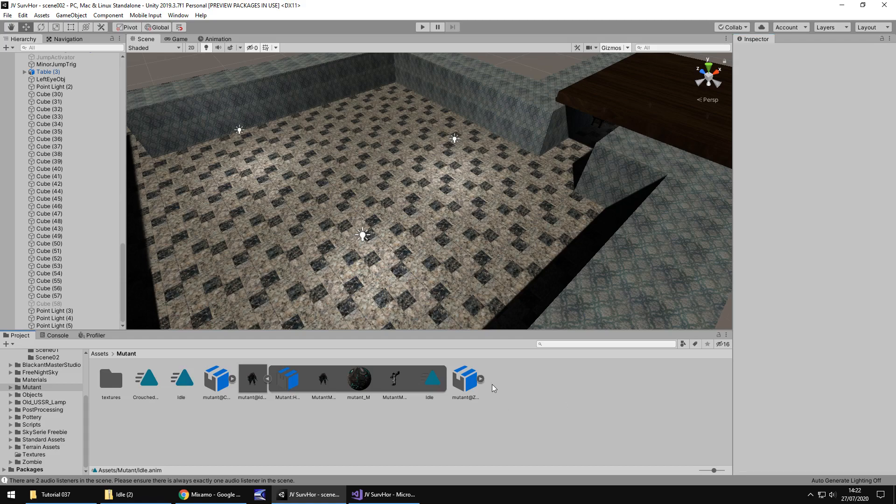
pyautogui.click(534, 377)
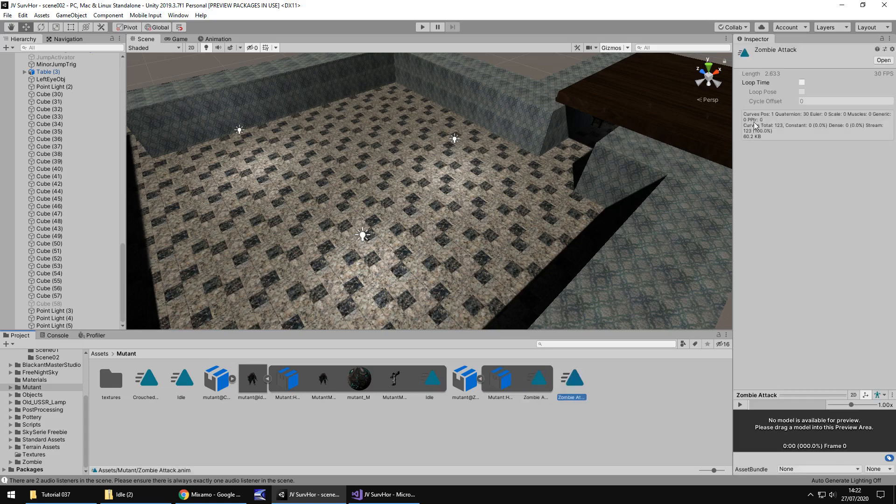
pyautogui.moveTo(665, 405)
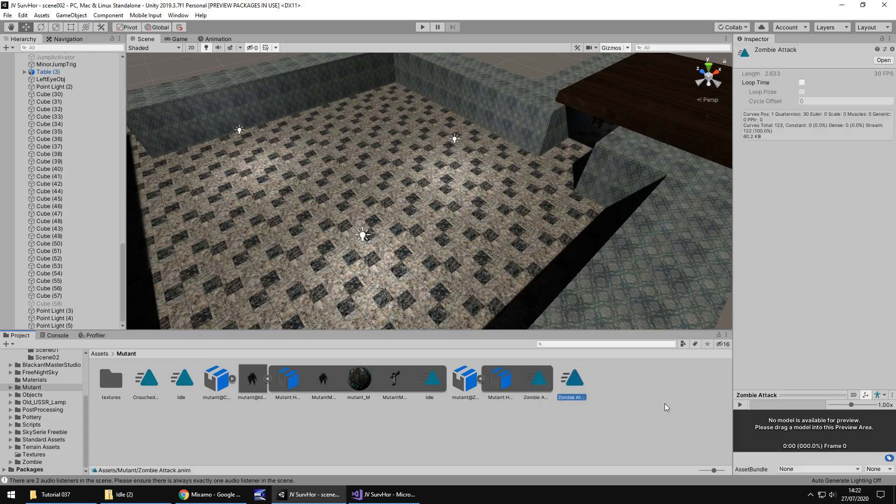
pyautogui.moveTo(659, 424)
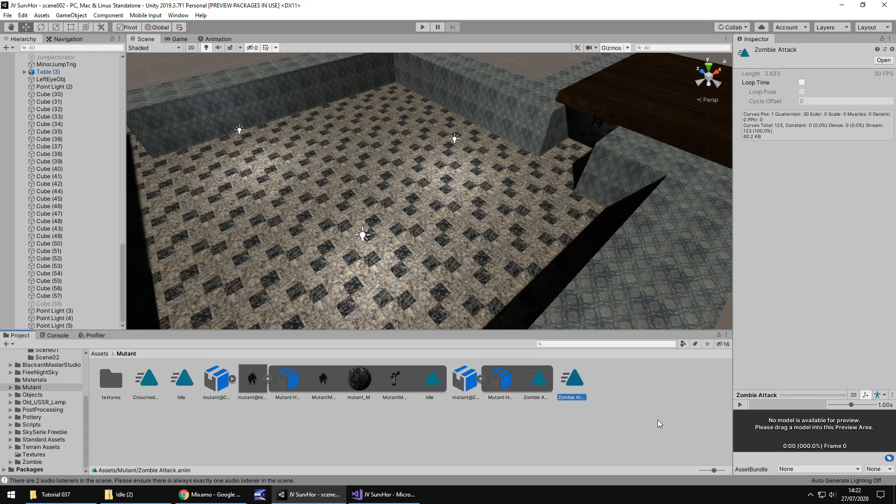
pyautogui.moveTo(333, 367)
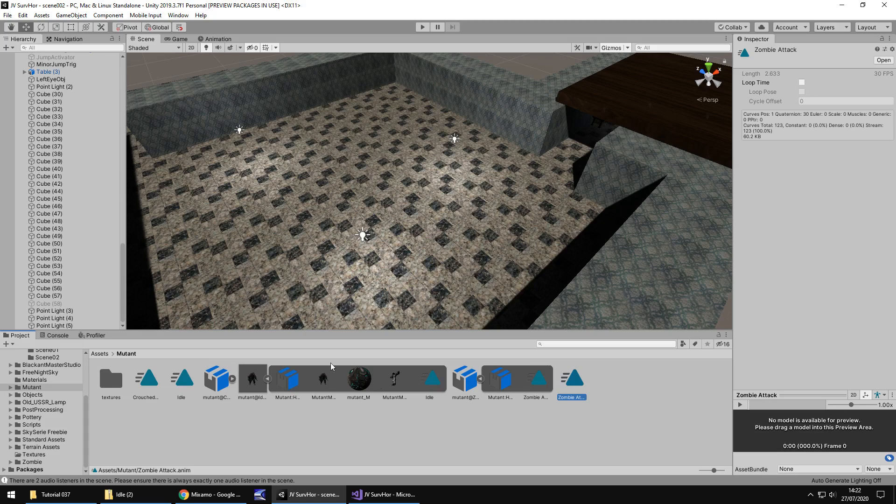
pyautogui.moveTo(436, 273)
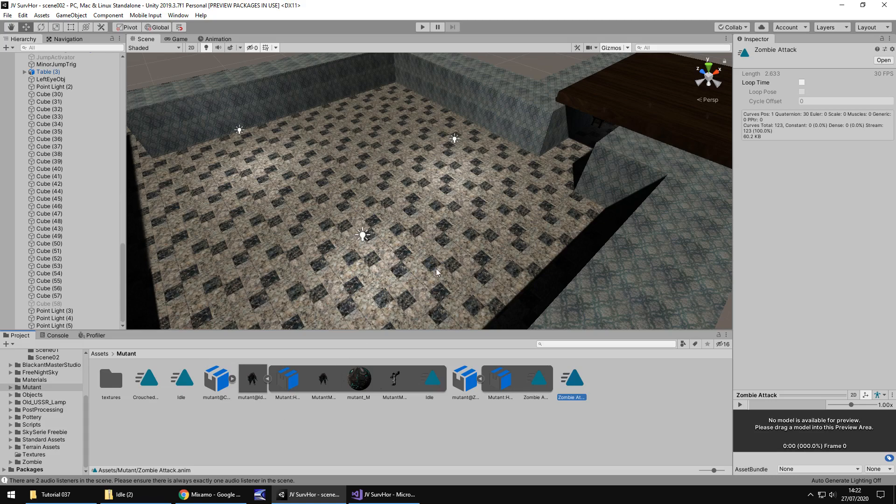
# Orbit the Scene view across the arena floor toward the far walls and doorway.
pyautogui.moveTo(437, 271); pyautogui.dragTo(482, 216)
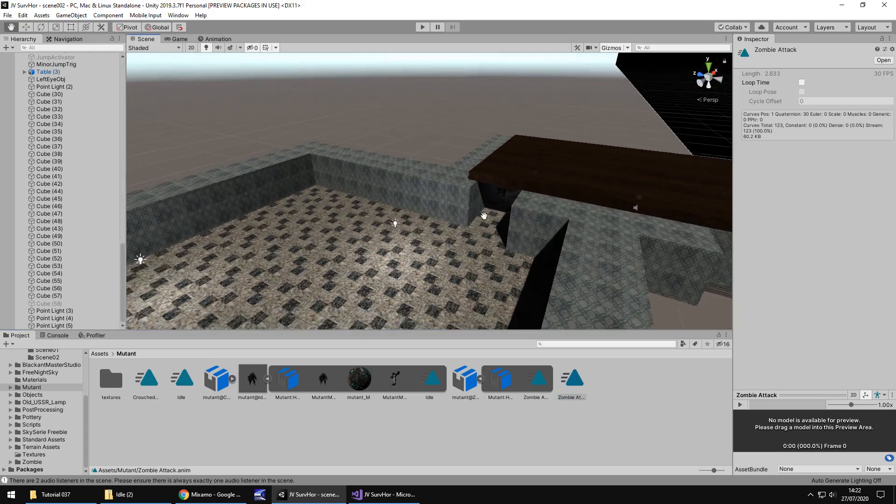
pyautogui.moveTo(482, 216); pyautogui.dragTo(477, 223)
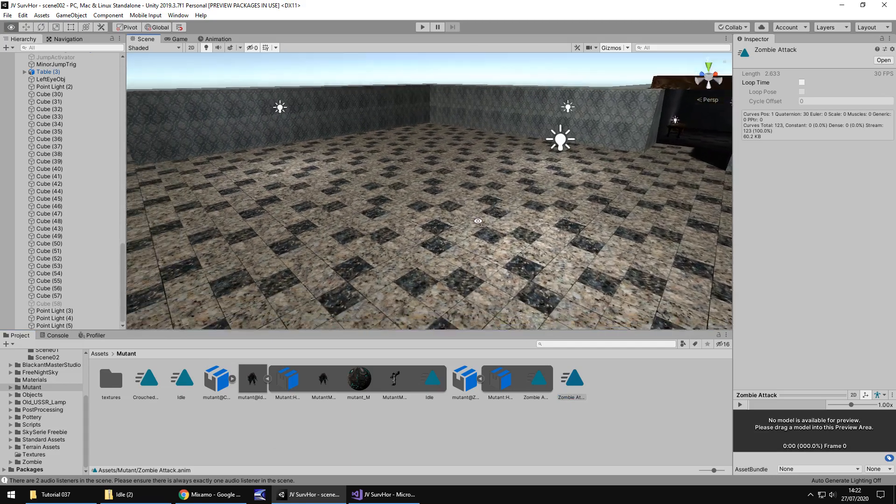
pyautogui.moveTo(476, 223); pyautogui.dragTo(576, 218)
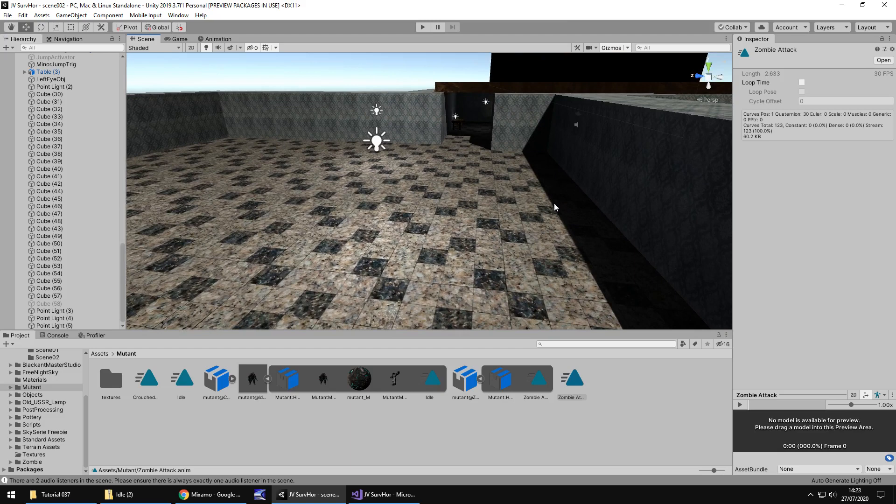
pyautogui.moveTo(550, 210)
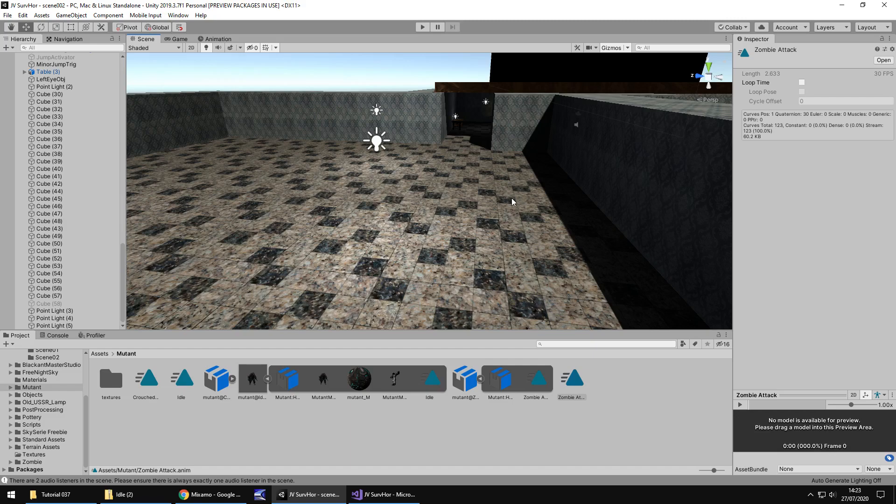
pyautogui.moveTo(546, 181)
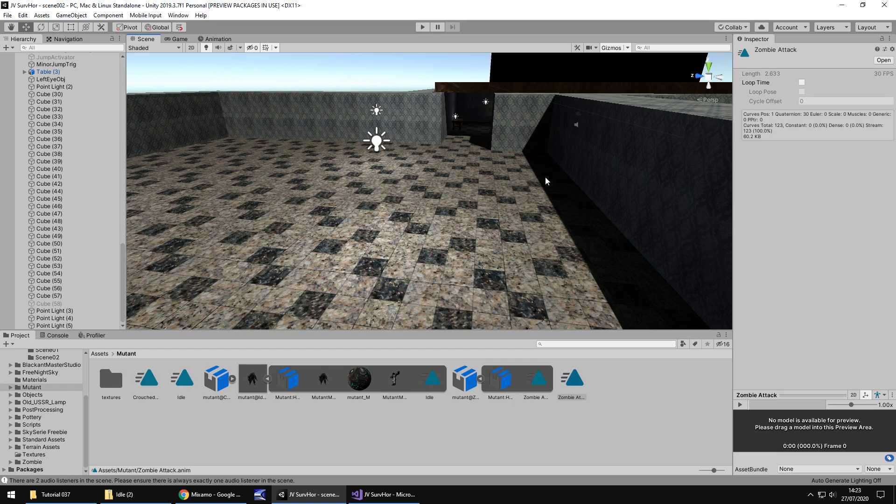
pyautogui.moveTo(472, 267)
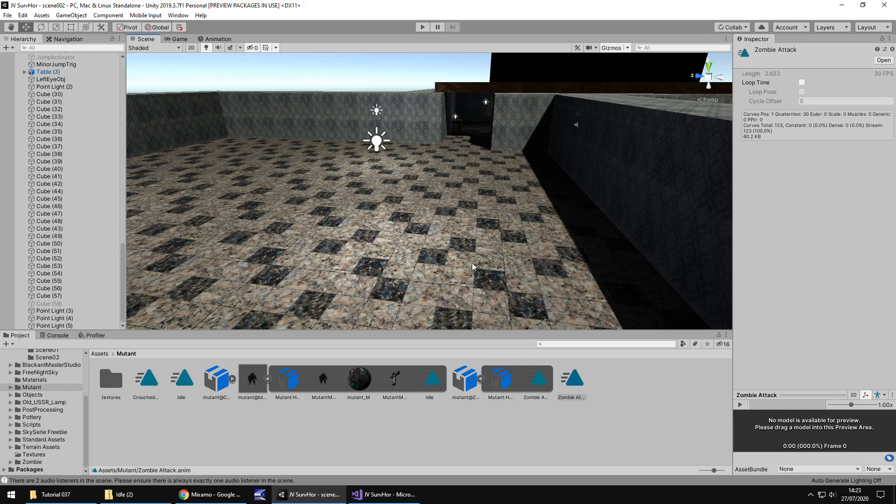
pyautogui.moveTo(502, 223)
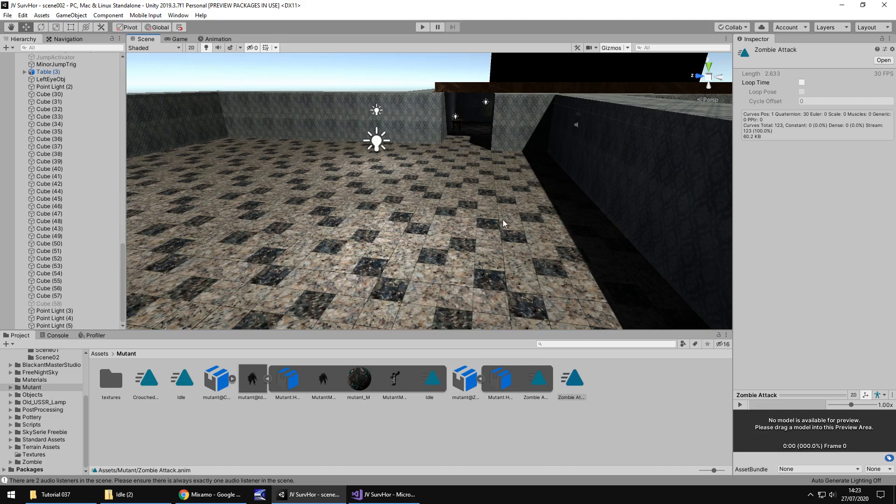
pyautogui.moveTo(494, 204)
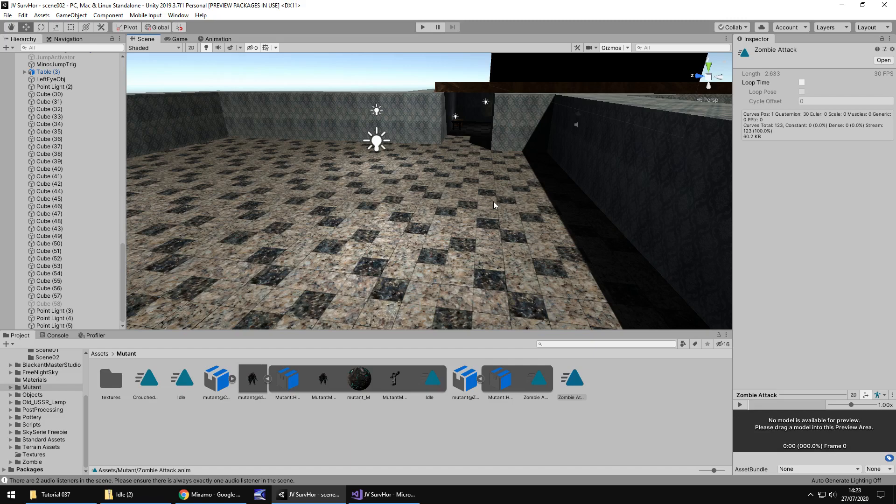
pyautogui.moveTo(520, 205)
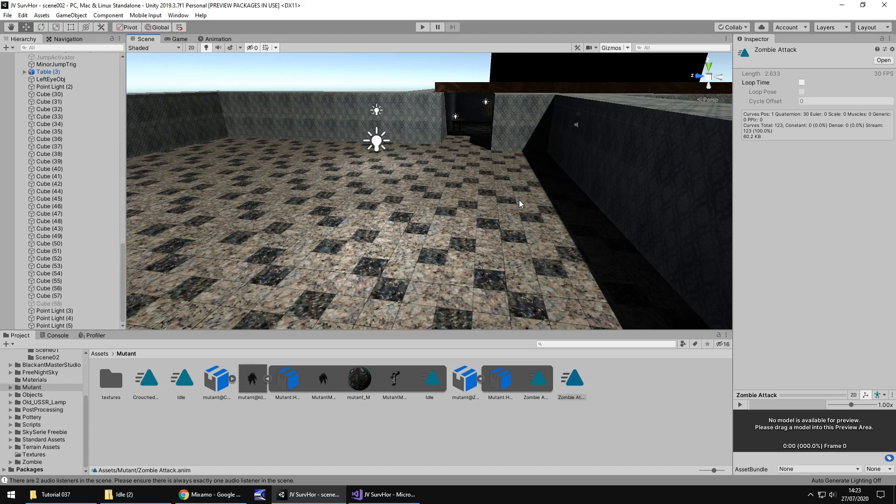
pyautogui.moveTo(354, 324)
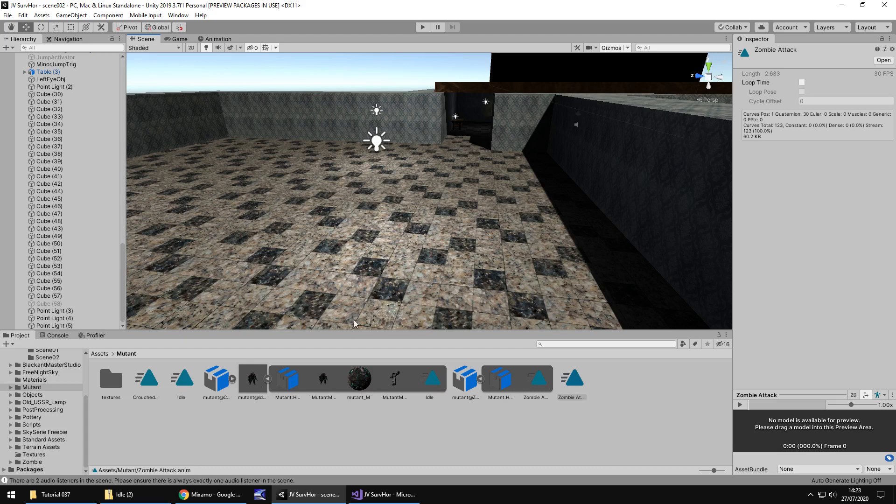
pyautogui.moveTo(354, 315)
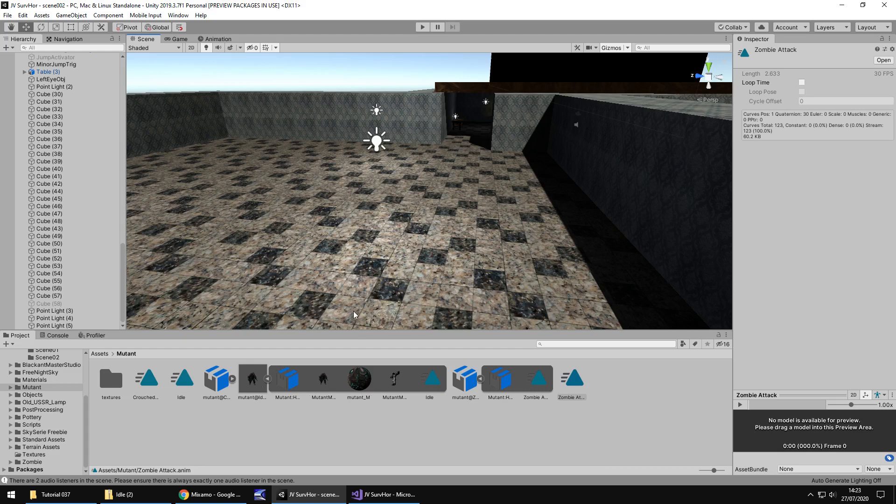
pyautogui.moveTo(366, 312)
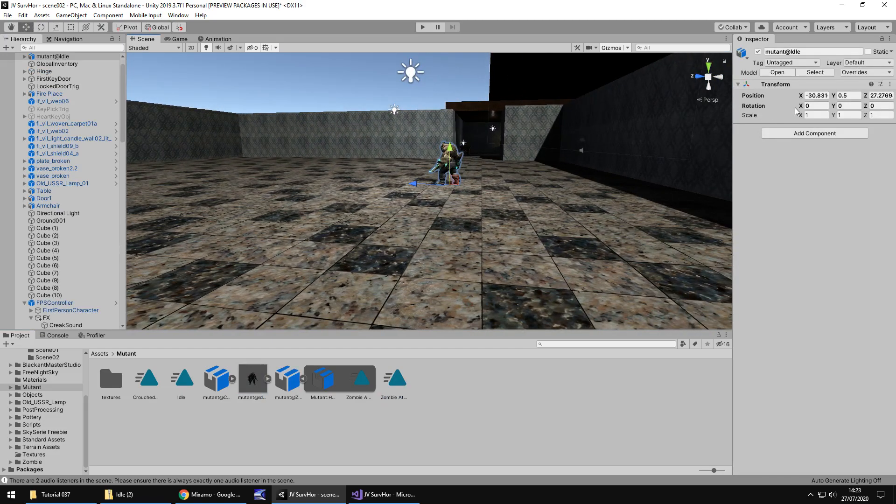
# Scale the mutant to 2 and start Play mode to test the scene.
pyautogui.write('2')
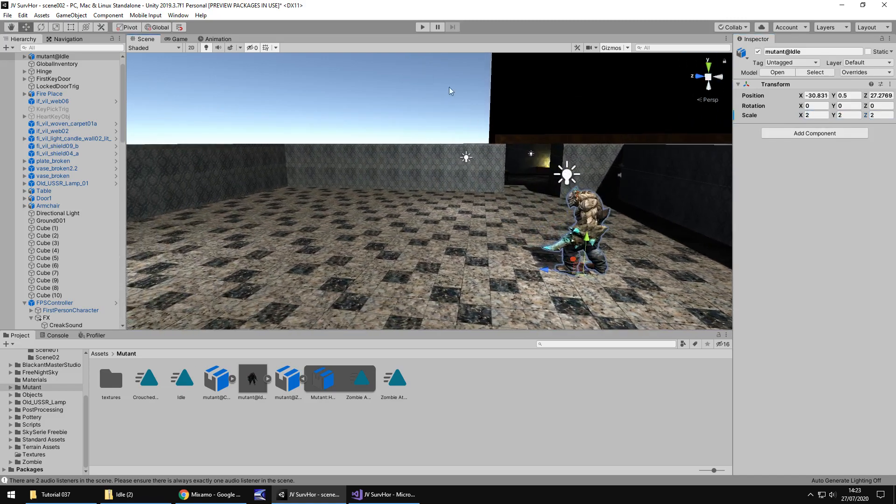
pyautogui.click(422, 27)
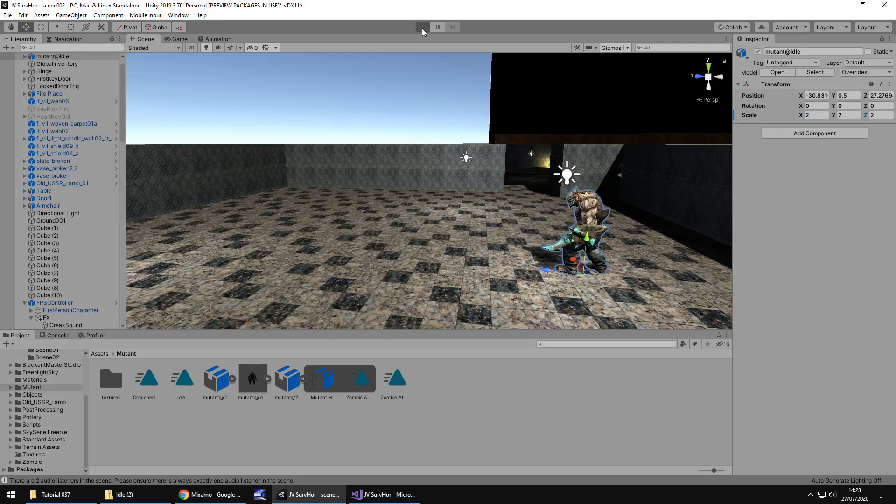
pyautogui.moveTo(419, 30)
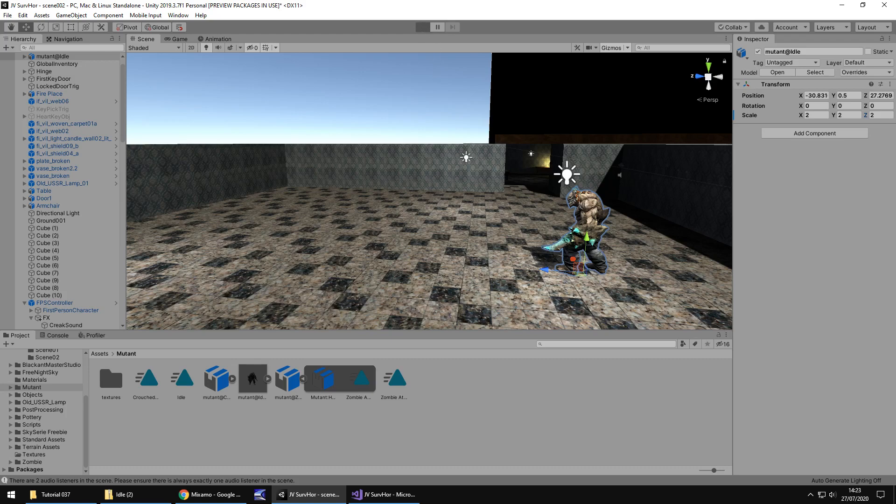
pyautogui.click(422, 27)
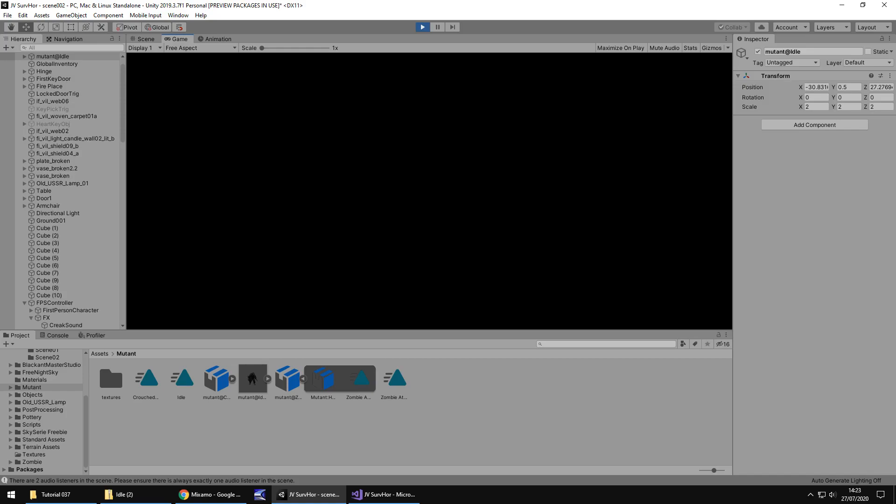
# Stop Play mode and return to editing the arena scene.
pyautogui.click(422, 27)
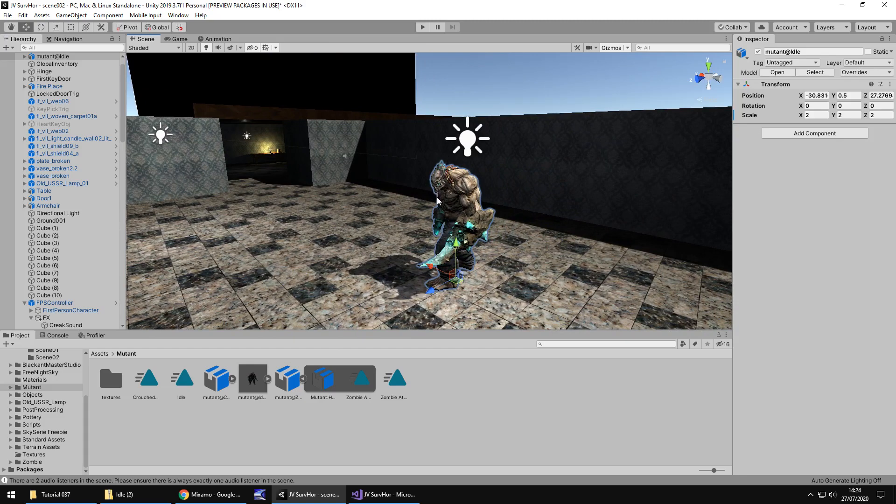
pyautogui.moveTo(450, 195)
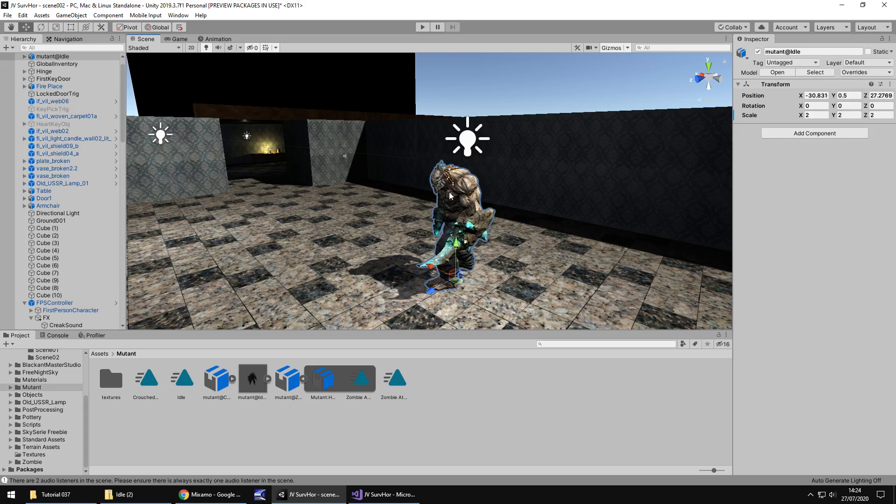
pyautogui.moveTo(457, 198)
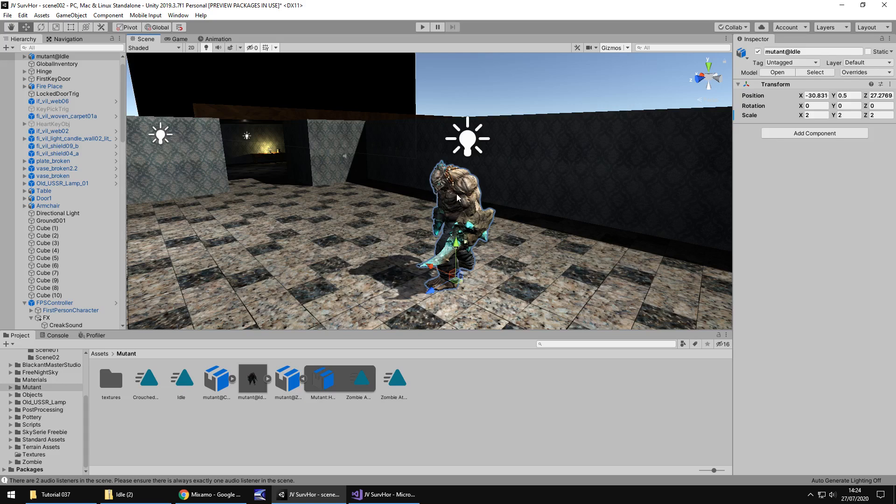
pyautogui.moveTo(444, 211)
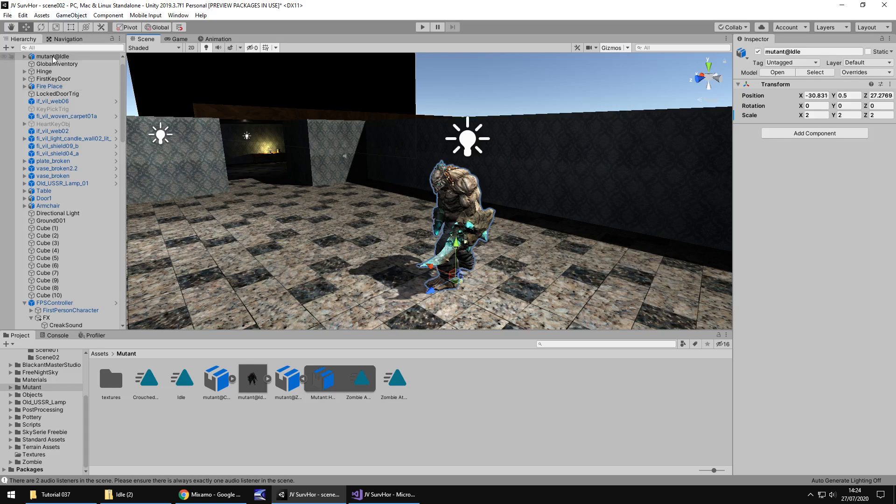
# Add a cube under the mutant with Scale Y 1.5, raised to 0.75, and its Mesh Renderer disabled.
pyautogui.rightClick(51, 56)
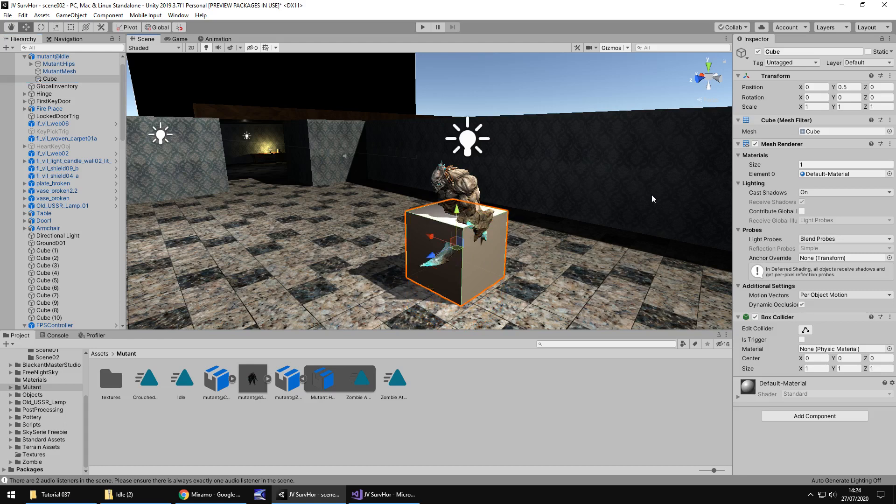
pyautogui.write('2')
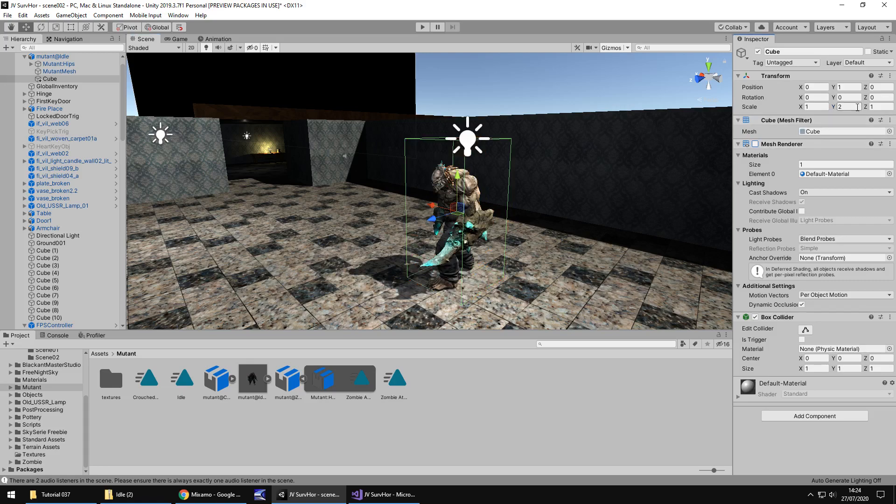
pyautogui.write('1.5')
pyautogui.write('0.75')
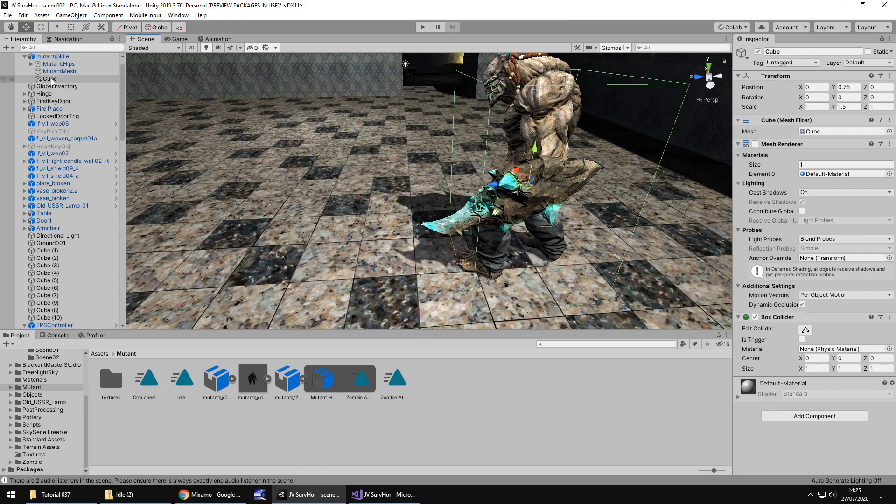
pyautogui.click(50, 79)
pyautogui.write('StalkerEnemy')
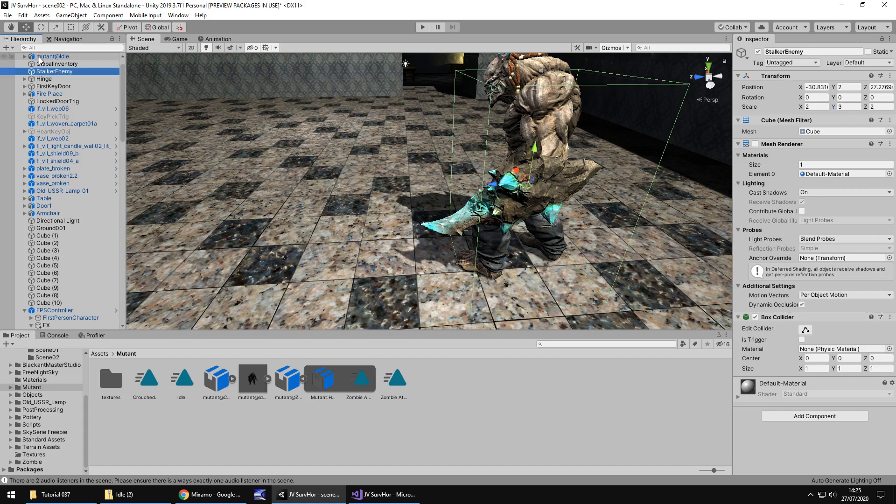
# Rename the mutant model inside StalkerEnemy to Mutant and inspect its mesh and hips bone.
pyautogui.click(57, 71)
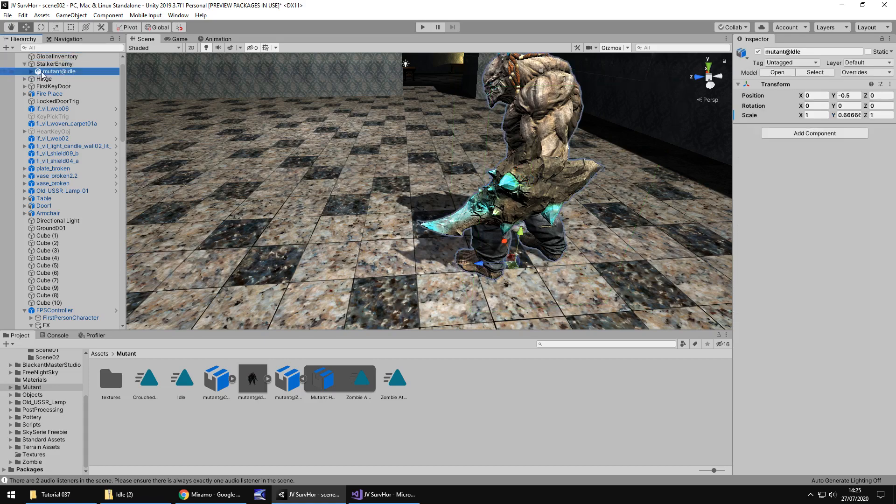
pyautogui.doubleClick(59, 71)
pyautogui.write('Mutant')
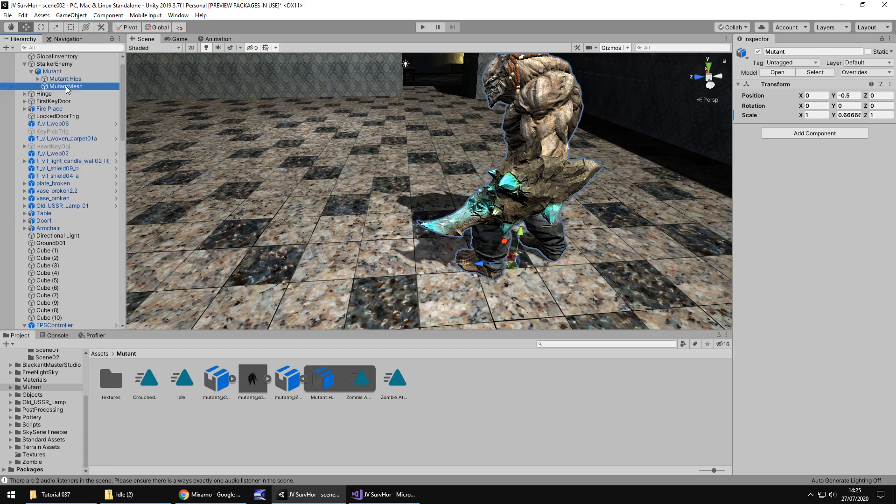
pyautogui.click(66, 86)
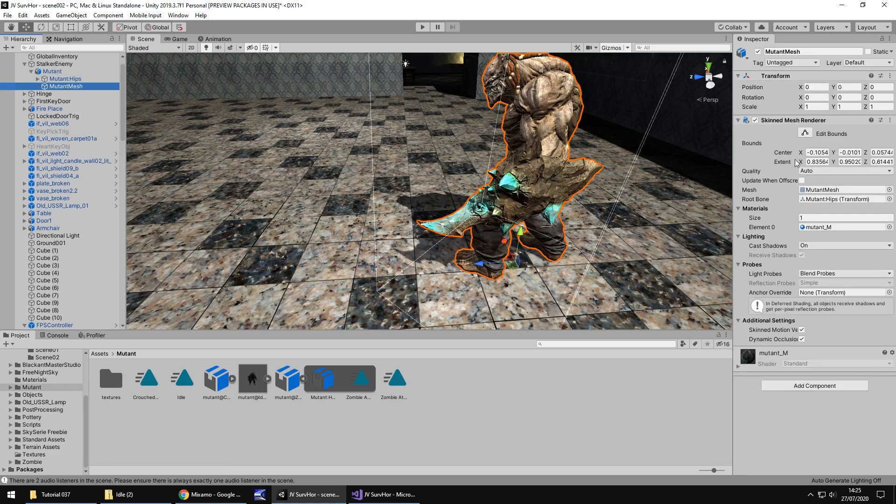
pyautogui.click(64, 79)
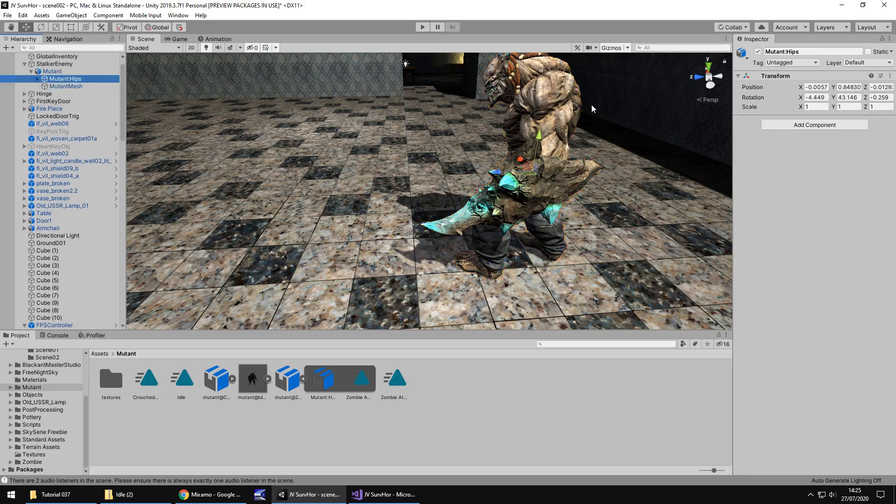
# Expand the Mutant's bone hierarchy down through the hips, spine and left leg bones.
pyautogui.click(79, 86)
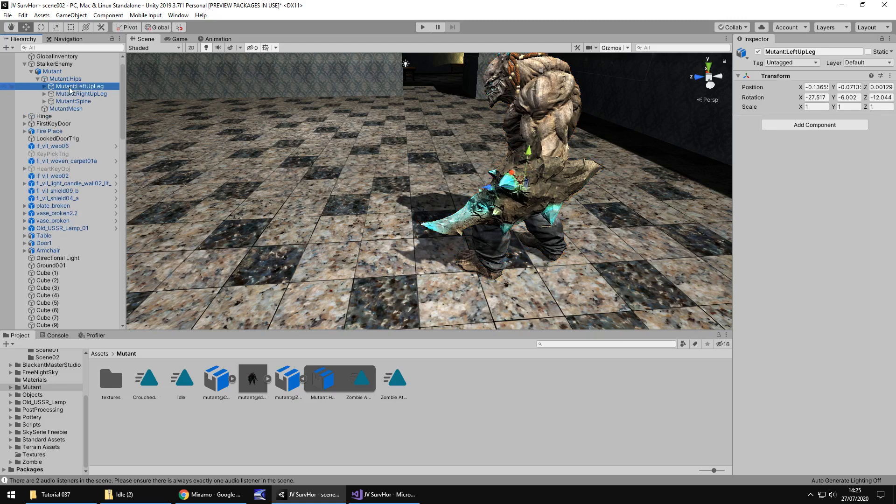
pyautogui.click(51, 71)
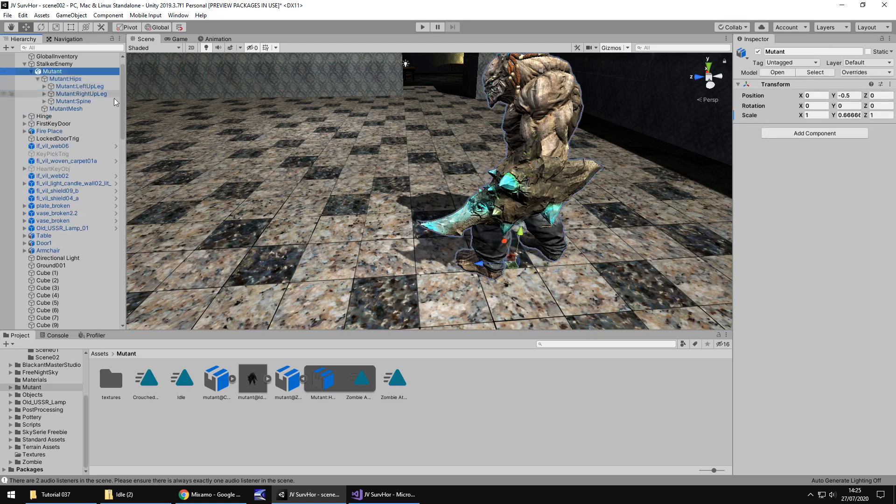
pyautogui.click(80, 86)
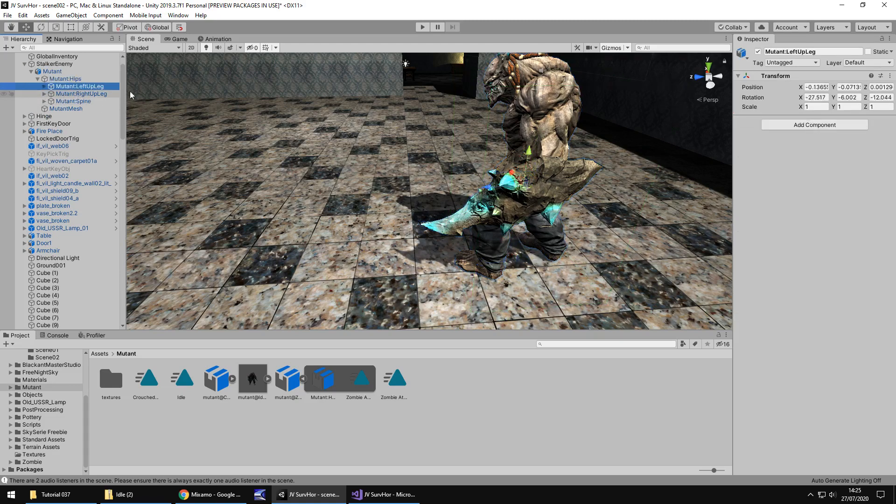
pyautogui.click(83, 94)
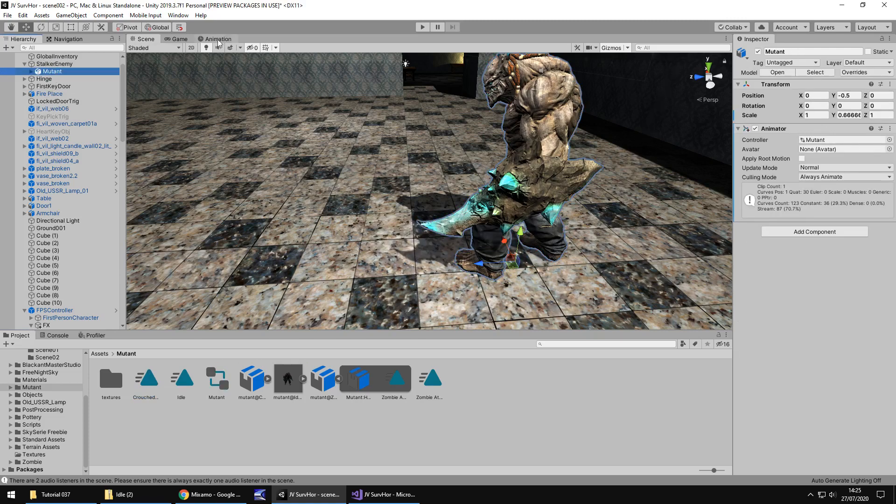
# Examine the Crouched Walking clip's bone keyframes, then return to the scene with the Mutant controller assigned.
pyautogui.click(218, 38)
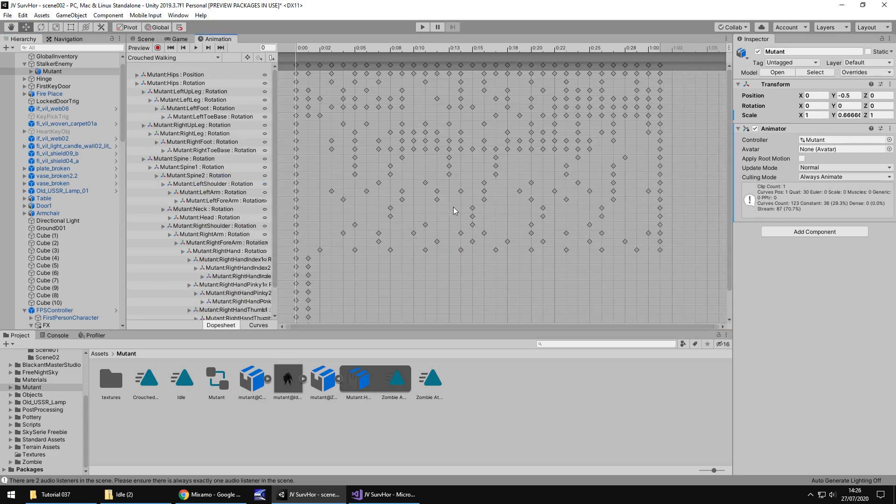
pyautogui.moveTo(425, 111)
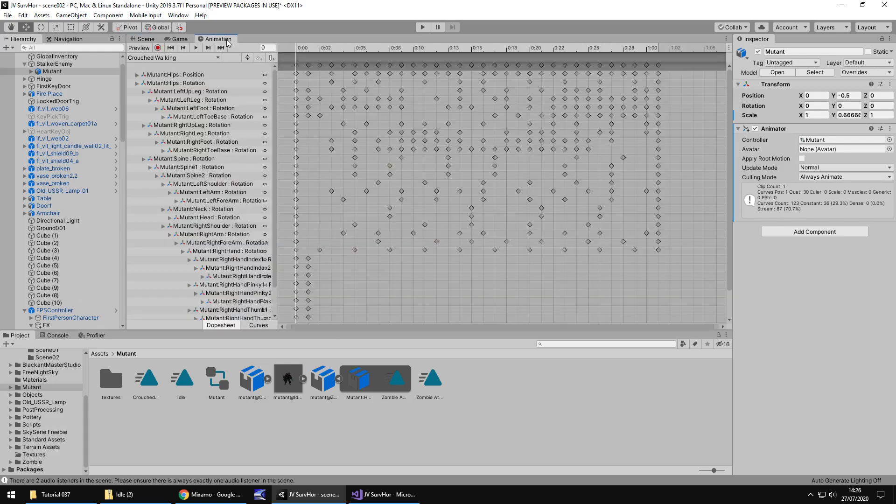
pyautogui.click(142, 39)
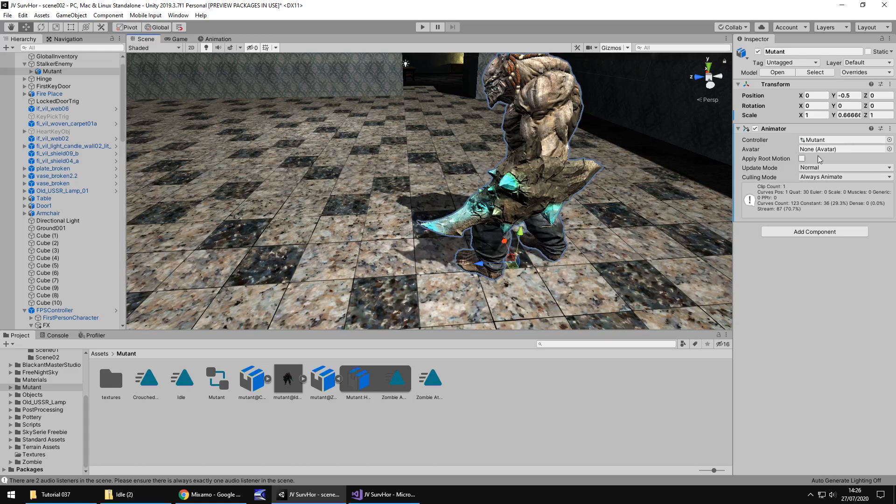
pyautogui.click(800, 159)
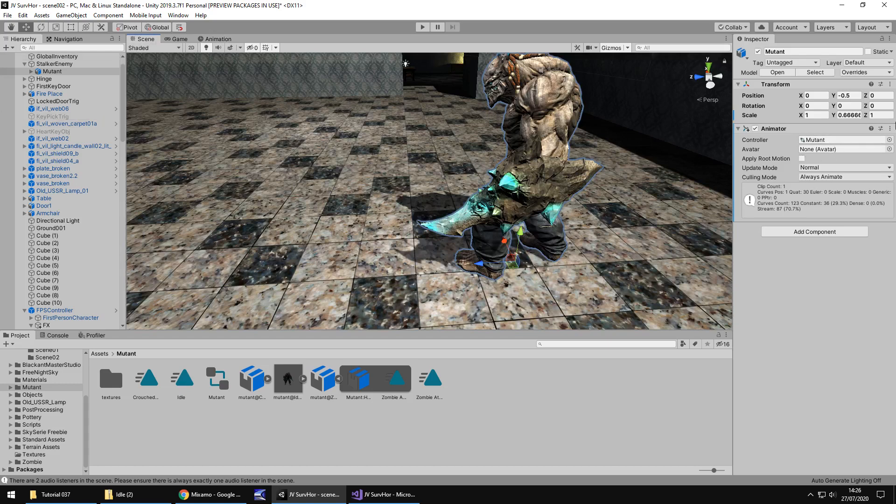
pyautogui.moveTo(820, 139)
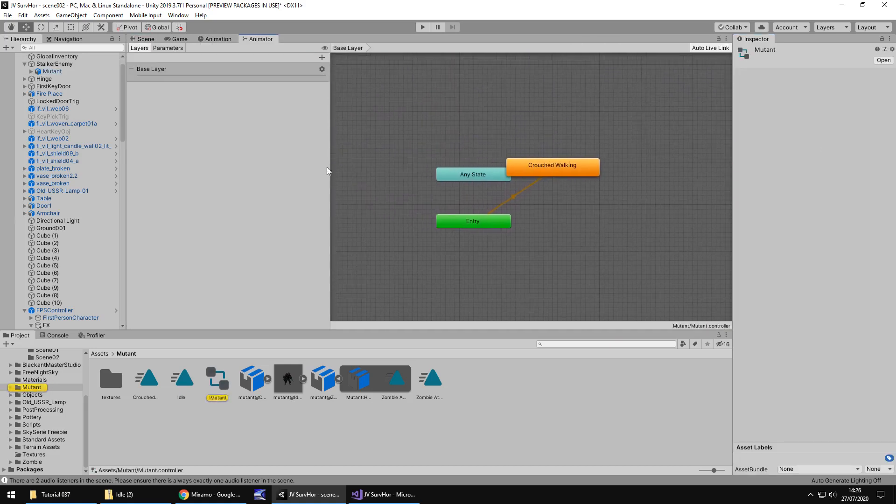
# Play the scene and orbit to watch the Mutant crouch-walk, then show the Mutant controller's state graph.
pyautogui.click(145, 39)
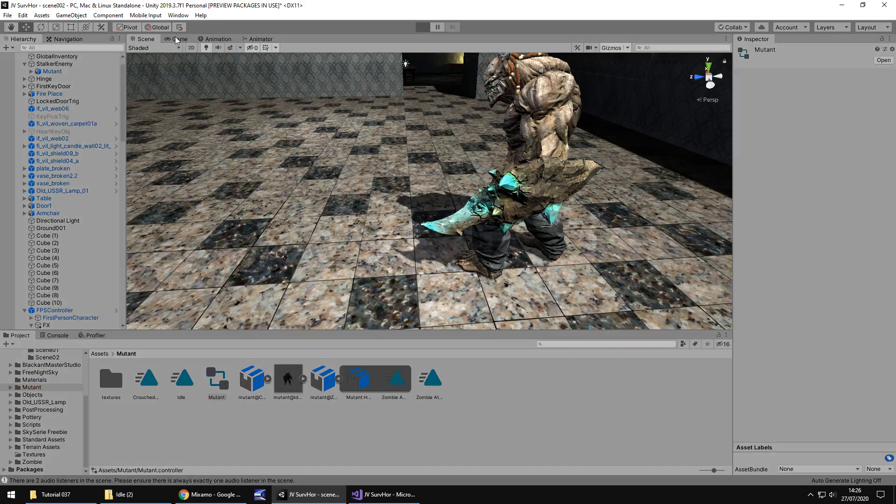
pyautogui.click(421, 27)
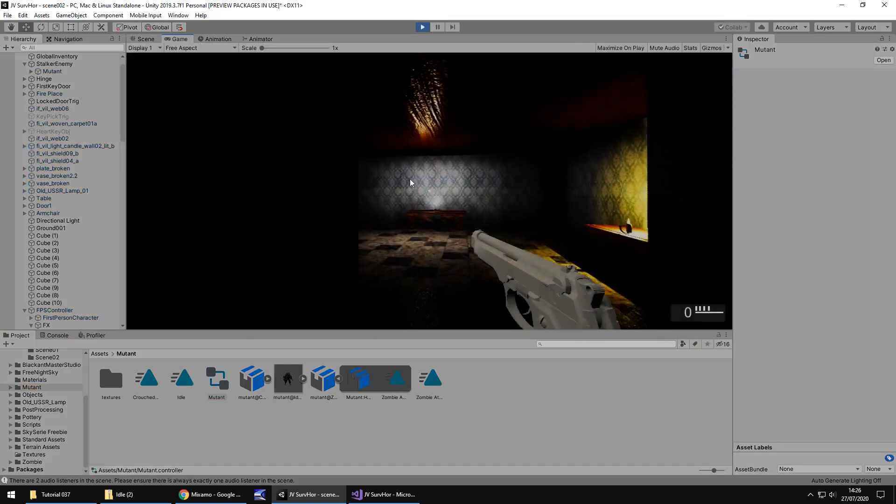
pyautogui.click(146, 38)
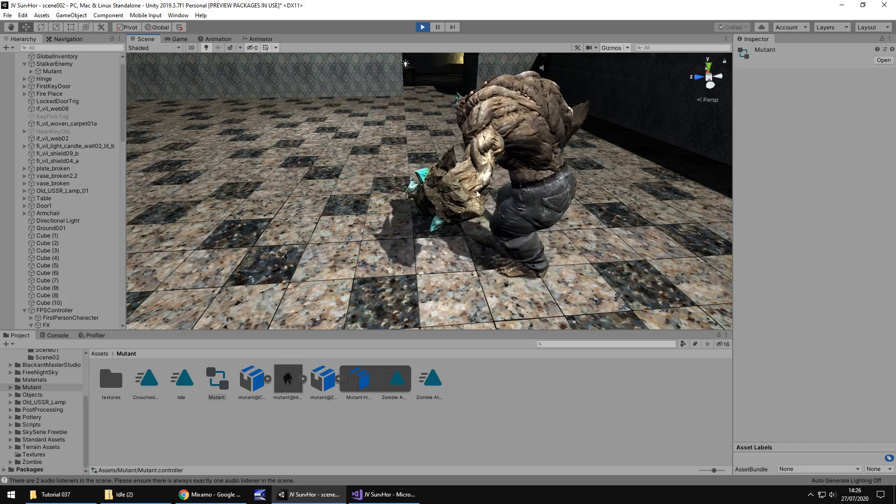
pyautogui.moveTo(457, 199); pyautogui.dragTo(411, 214)
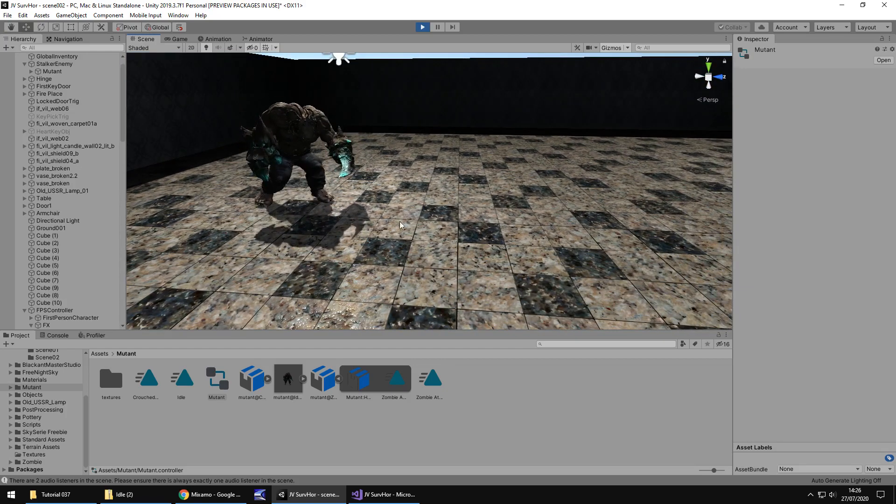
pyautogui.moveTo(400, 223); pyautogui.dragTo(417, 218)
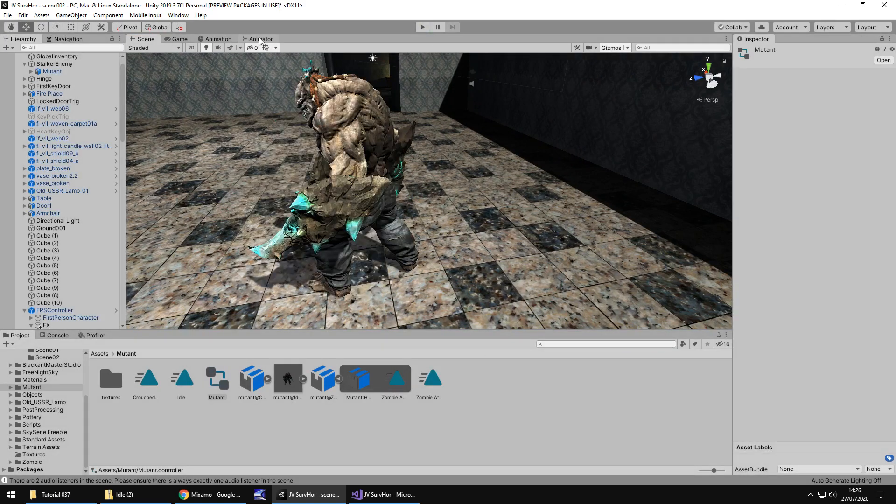
pyautogui.click(261, 39)
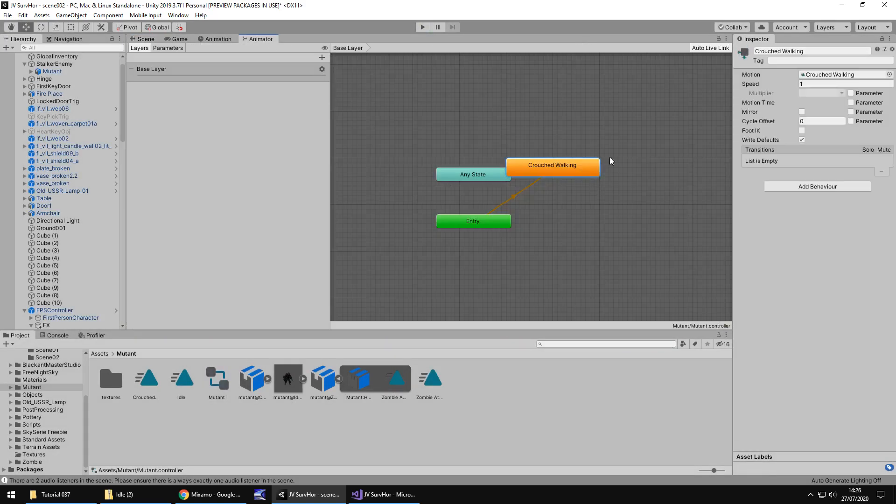
# Set the Crouched Walking state's Speed to 0.5 and test the slower walk in play mode.
pyautogui.click(834, 84)
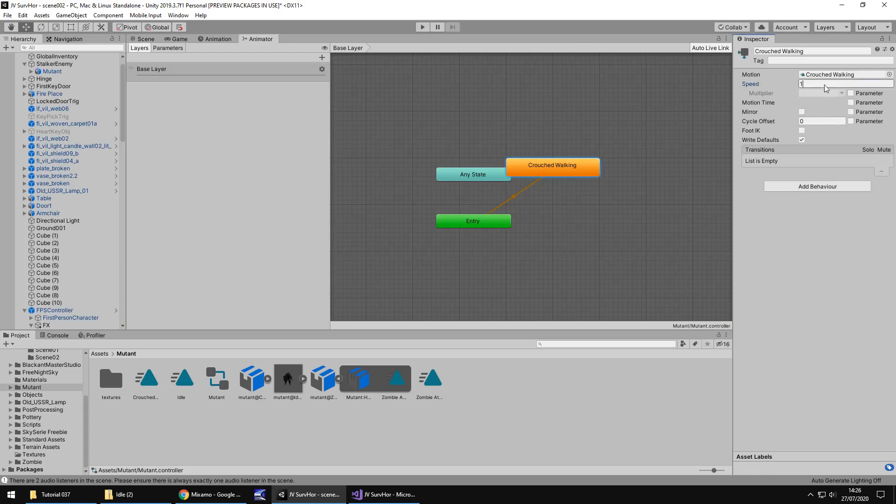
pyautogui.click(839, 84)
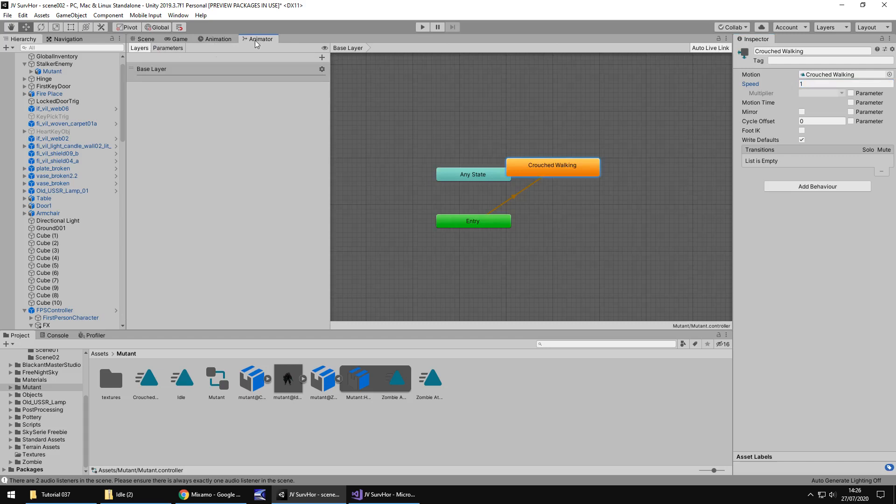
pyautogui.moveTo(581, 159)
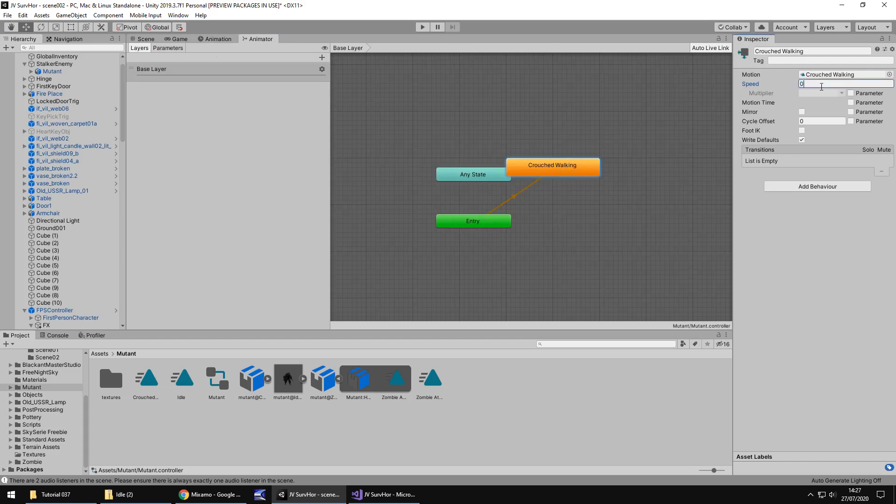
pyautogui.write('0.5')
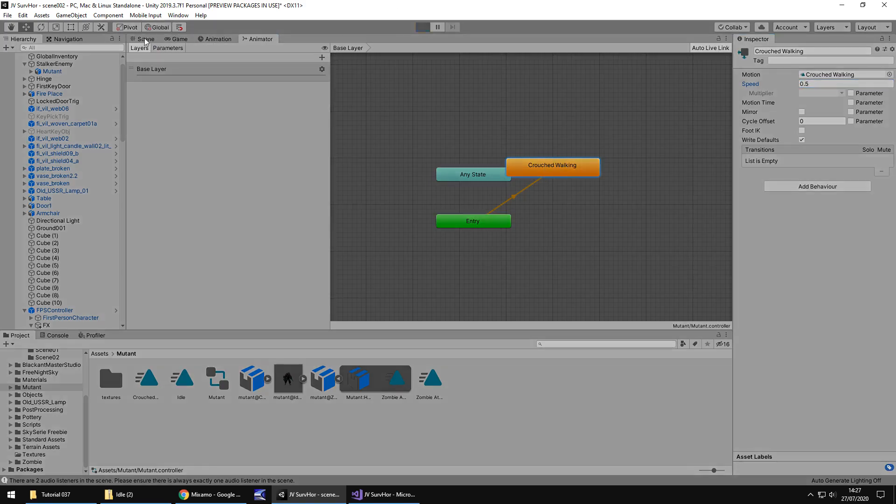
pyautogui.click(421, 27)
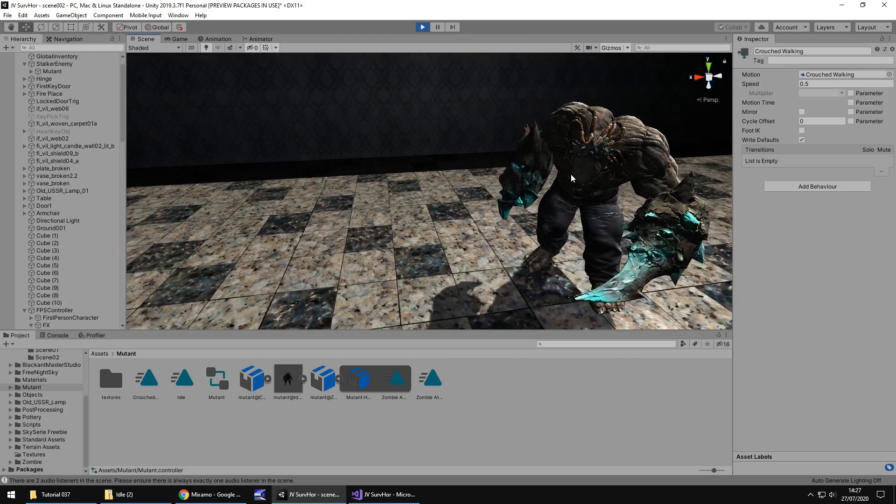
pyautogui.click(422, 27)
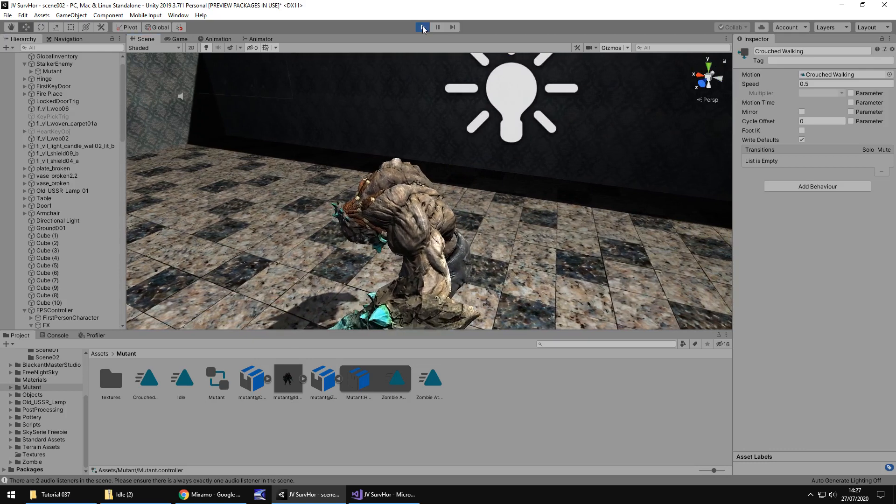
# Select the Mutant model and set Idle as the layer default state in its controller graph.
pyautogui.click(422, 27)
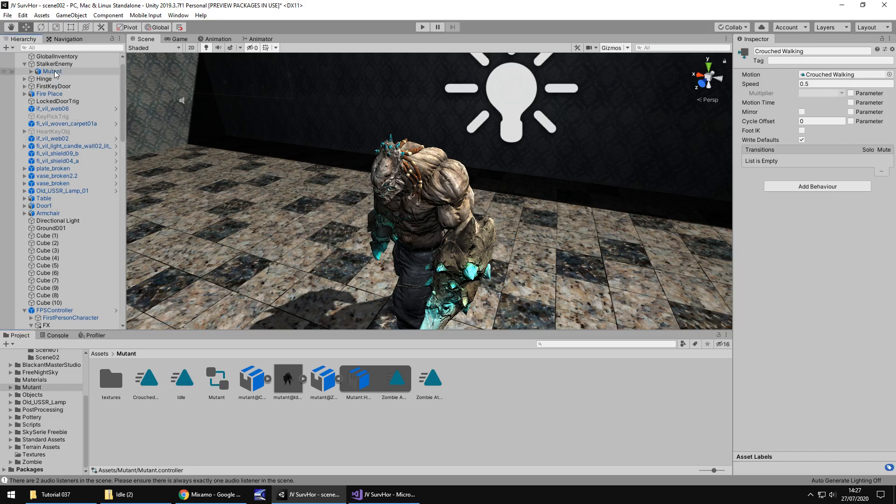
pyautogui.click(55, 64)
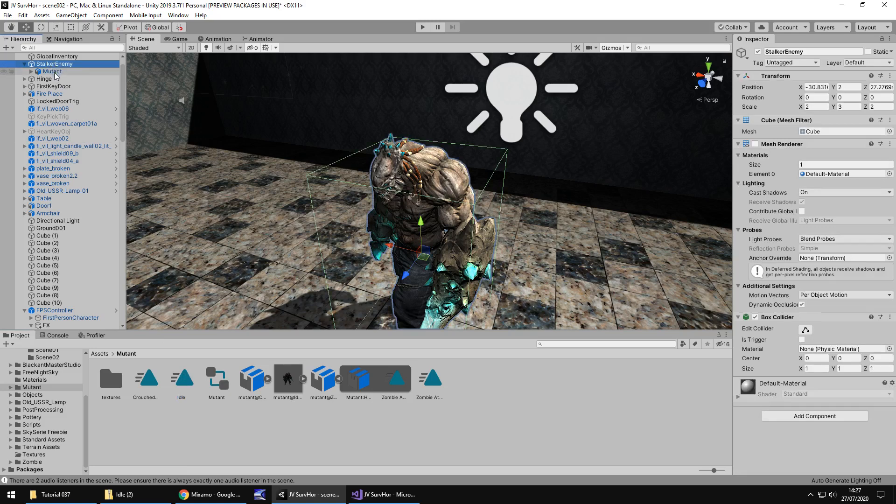
pyautogui.click(51, 71)
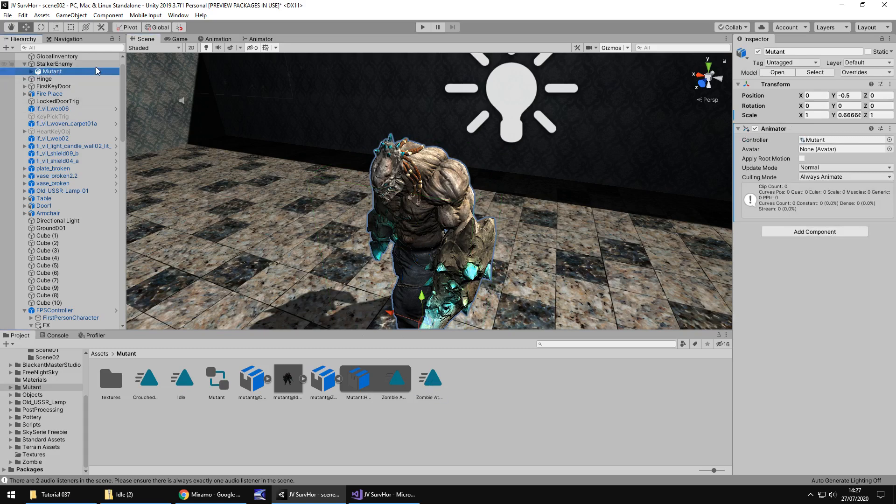
pyautogui.click(261, 39)
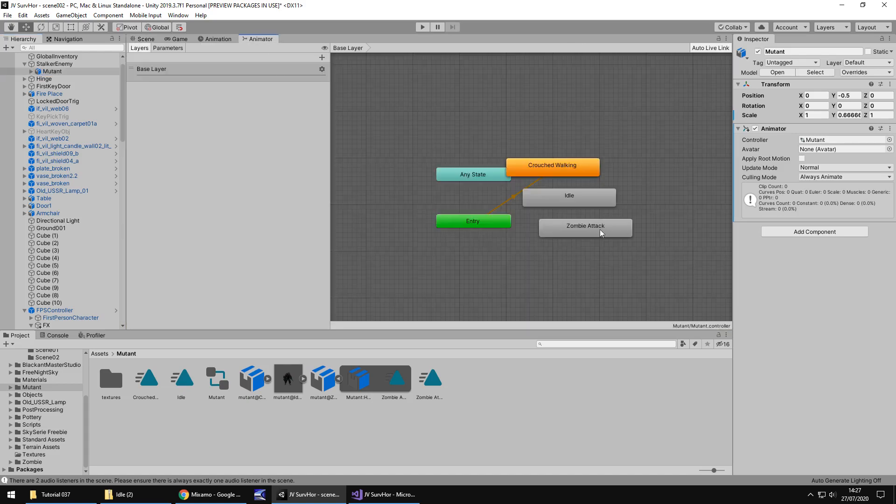
pyautogui.rightClick(568, 195)
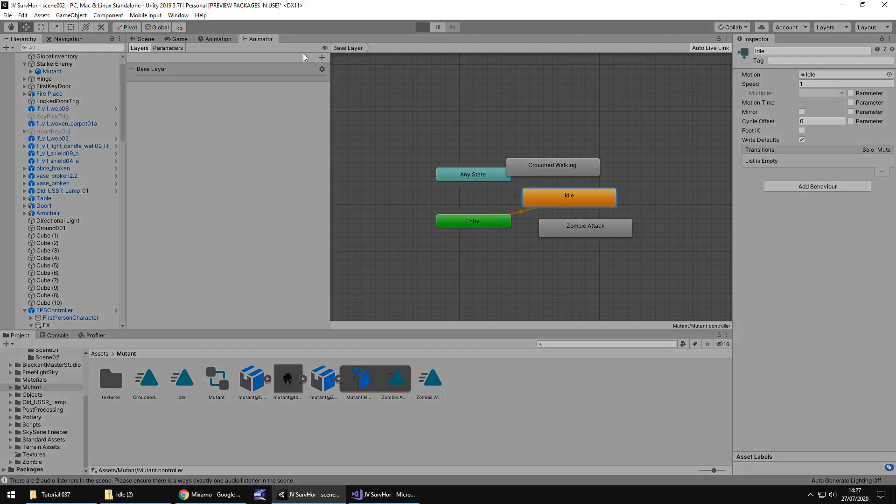
# Run a play test of the enemy with the player, stop it, and return to the animator graph.
pyautogui.click(422, 27)
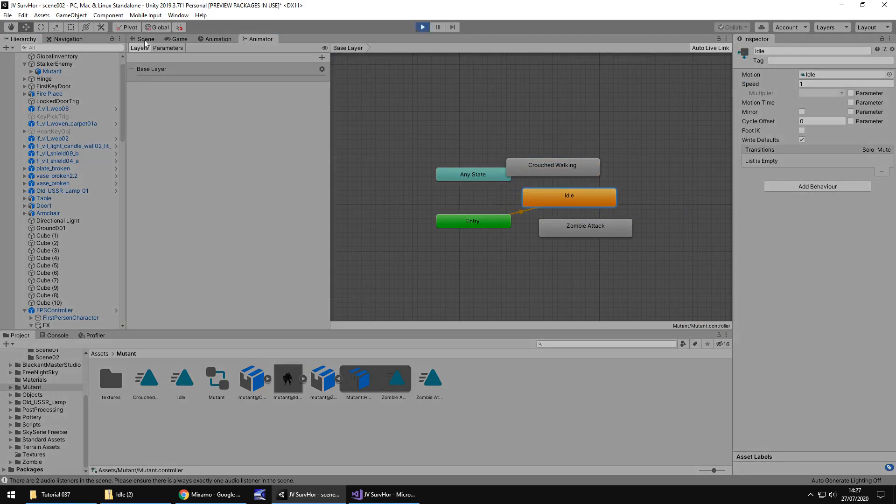
pyautogui.click(179, 39)
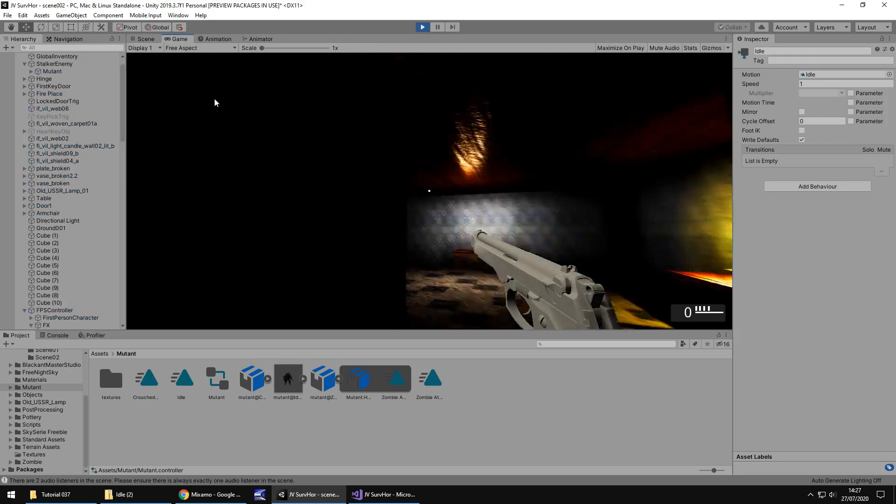
pyautogui.click(145, 39)
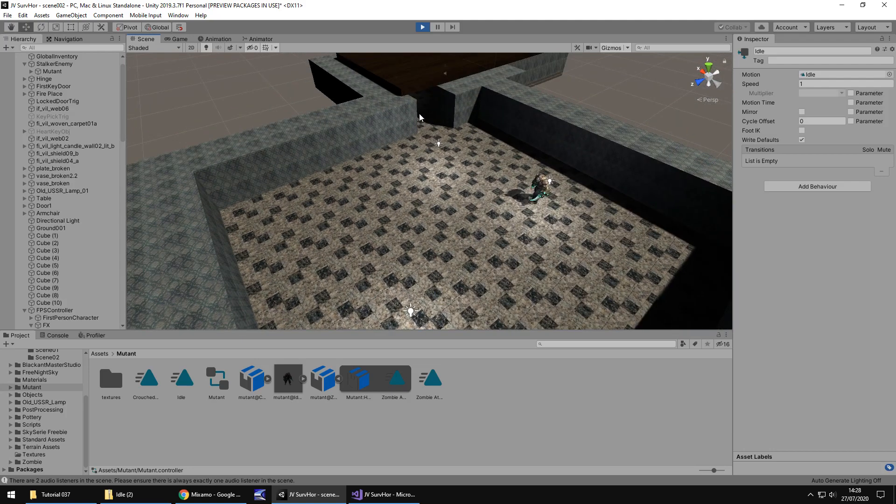
pyautogui.moveTo(411, 186)
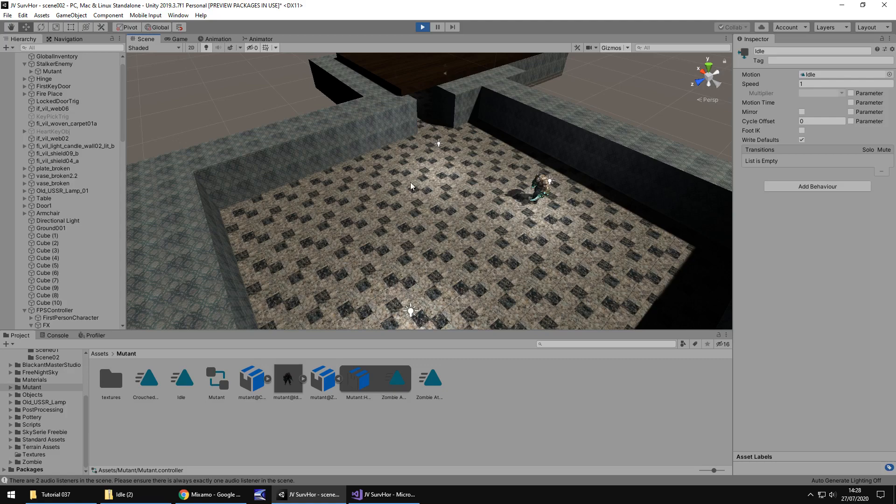
pyautogui.moveTo(483, 239)
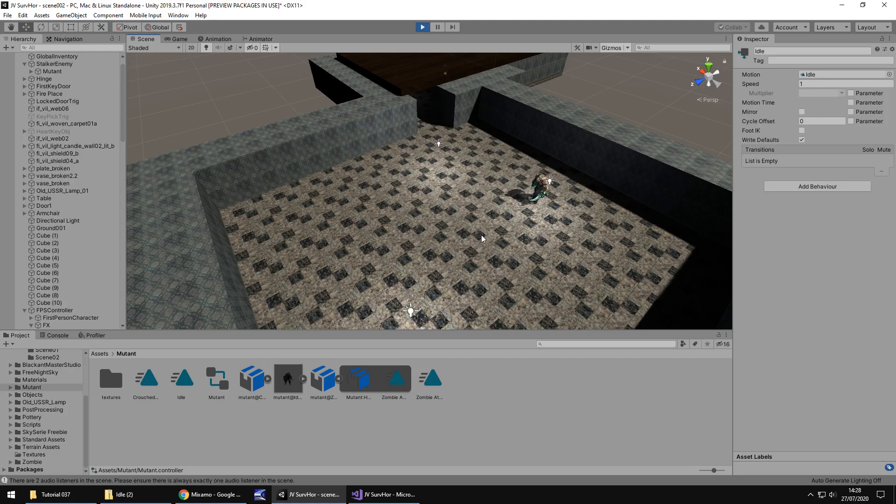
pyautogui.click(422, 27)
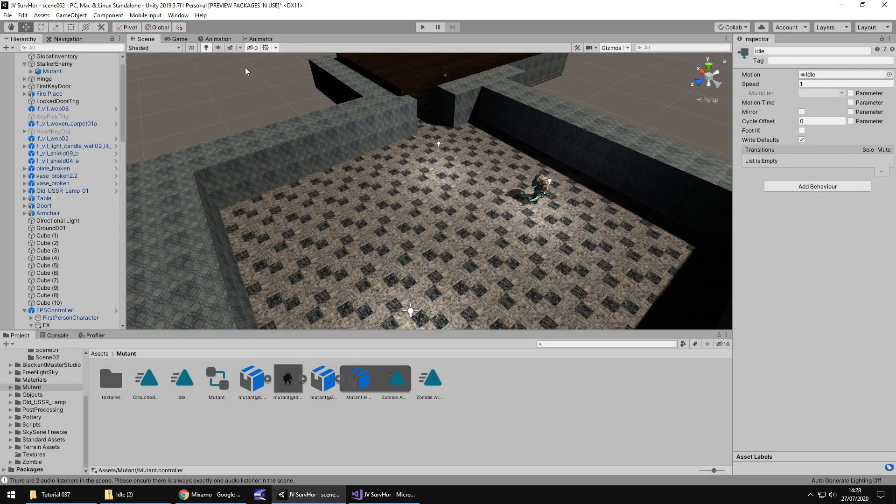
pyautogui.click(260, 38)
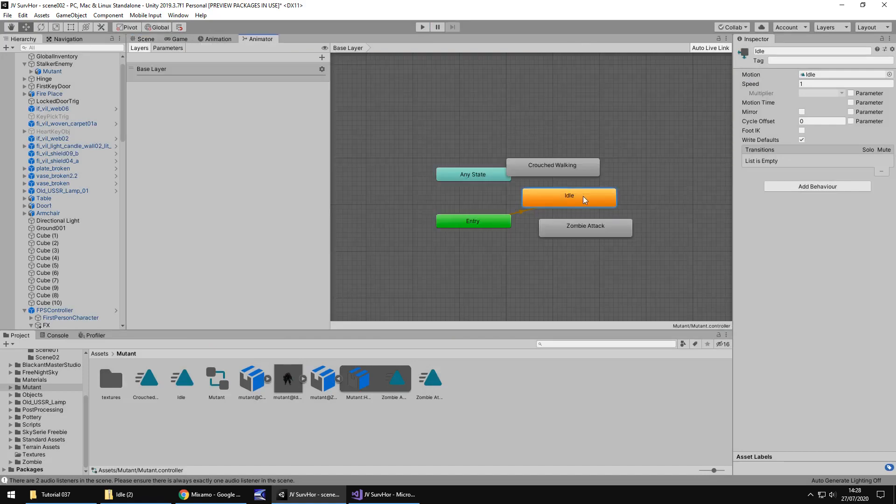
# Return to the 3D arena, select StalkerEnemy and examine a 5-unit Wallpaper001 wall cube.
pyautogui.click(141, 39)
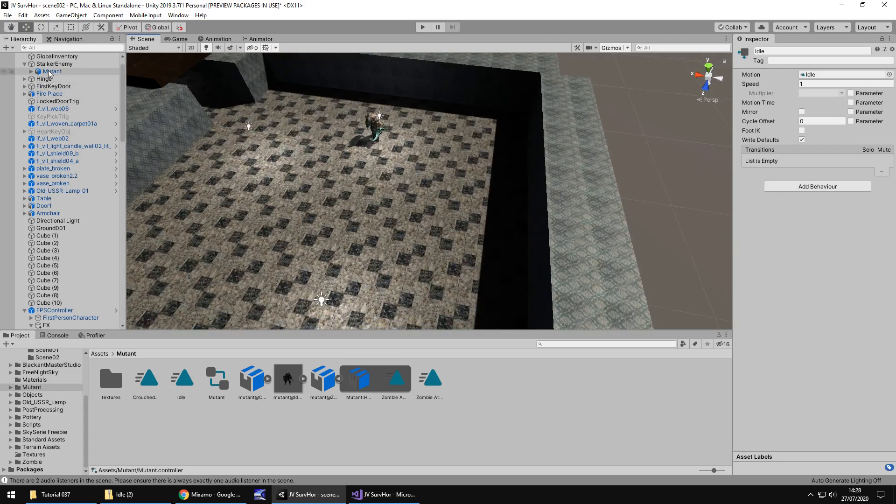
pyautogui.click(55, 63)
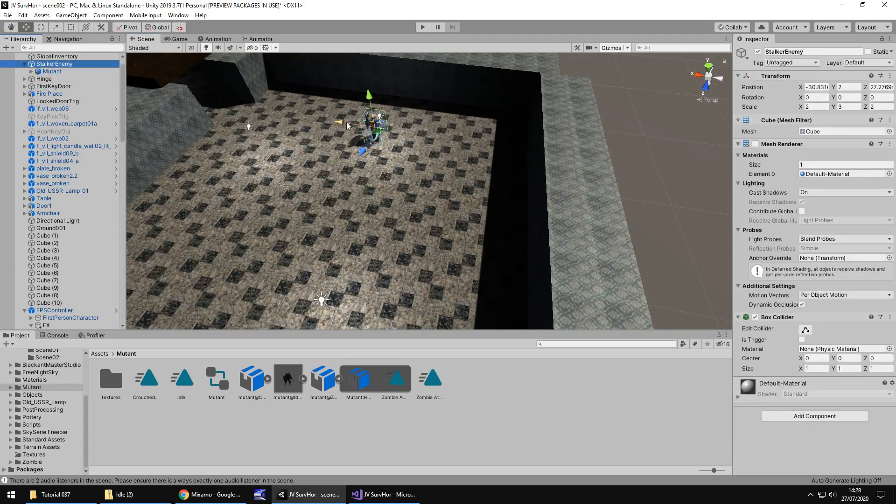
pyautogui.moveTo(369, 123); pyautogui.dragTo(484, 194)
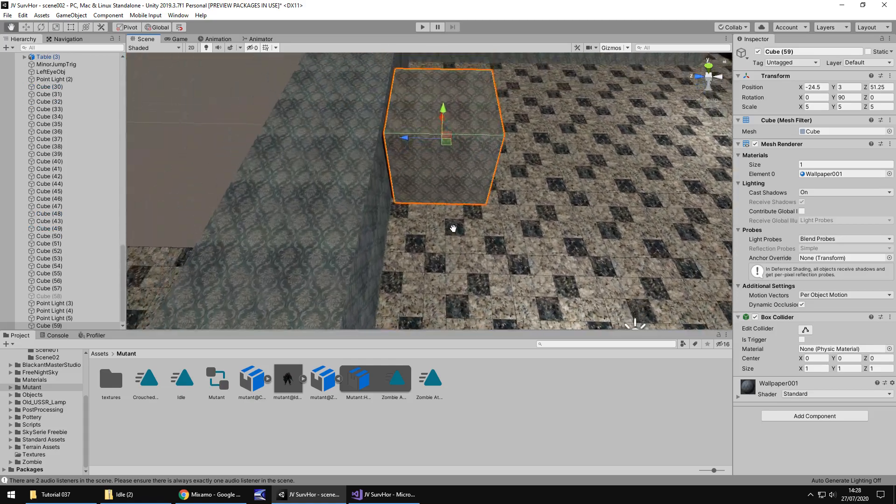
# Duplicate 5-unit wallpapered wall cubes and position them as inner barriers across the arena.
pyautogui.press('Ctrl+D')
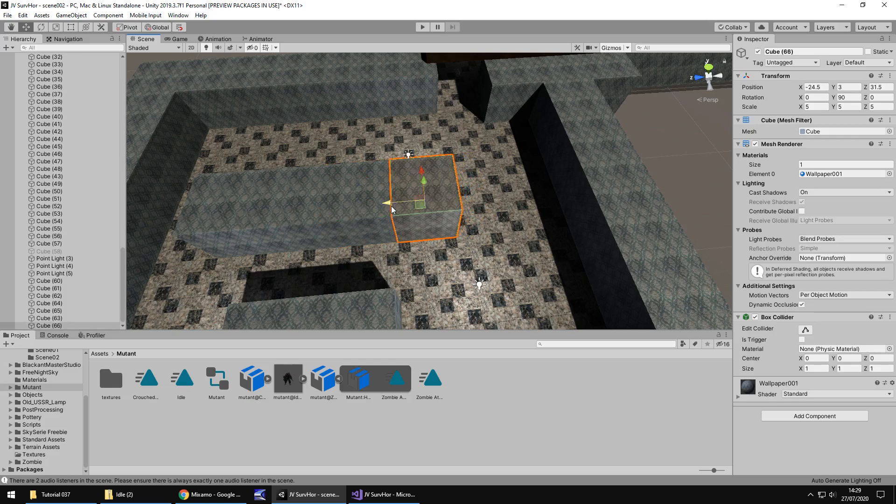
pyautogui.moveTo(385, 202); pyautogui.dragTo(451, 199)
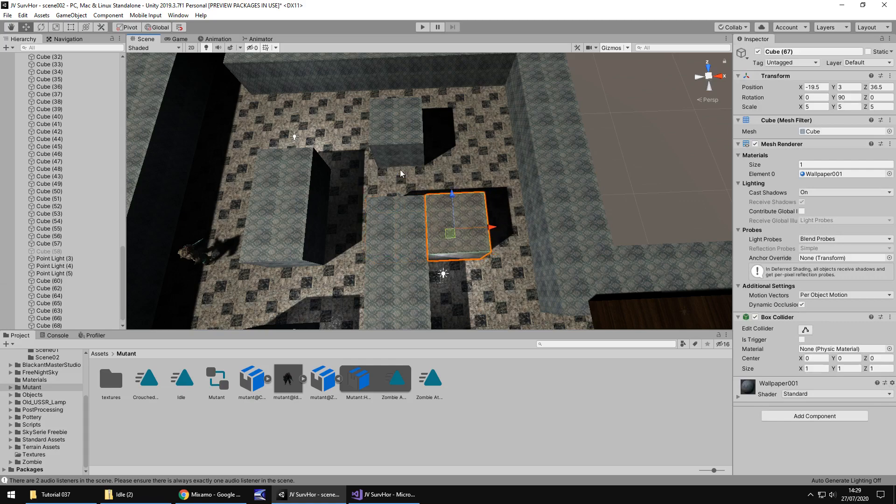
pyautogui.moveTo(400, 171); pyautogui.dragTo(429, 228)
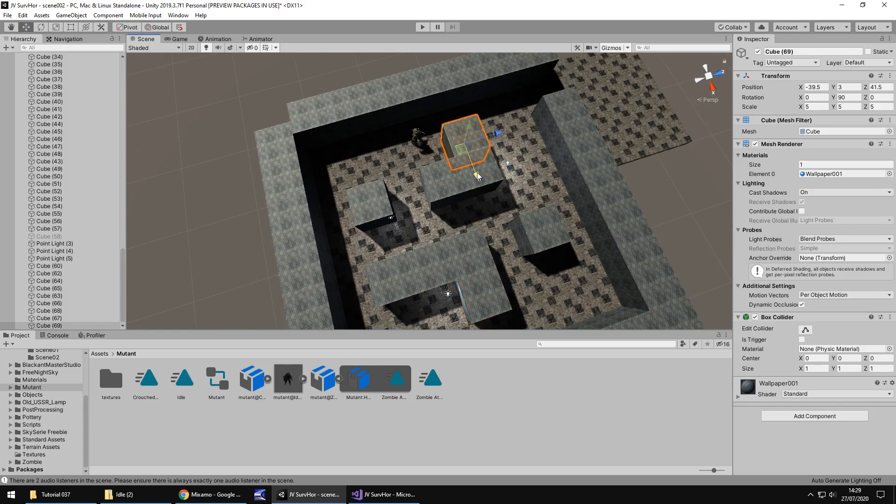
pyautogui.moveTo(474, 171); pyautogui.dragTo(497, 149)
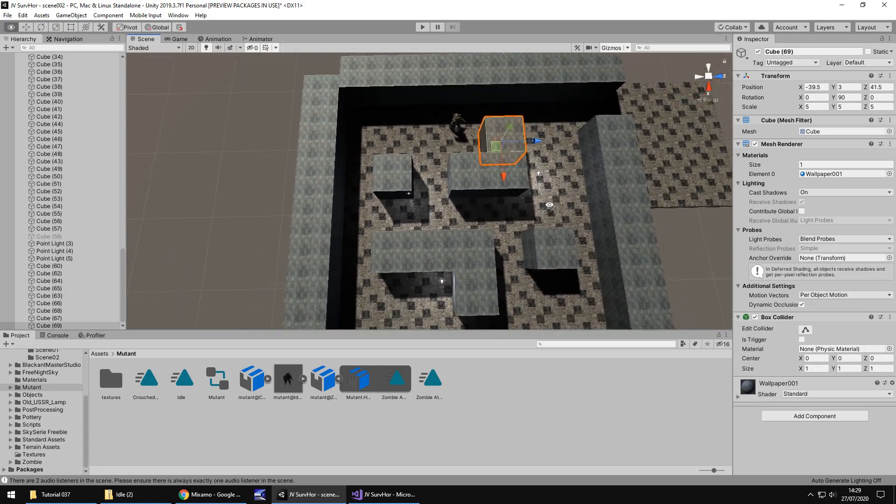